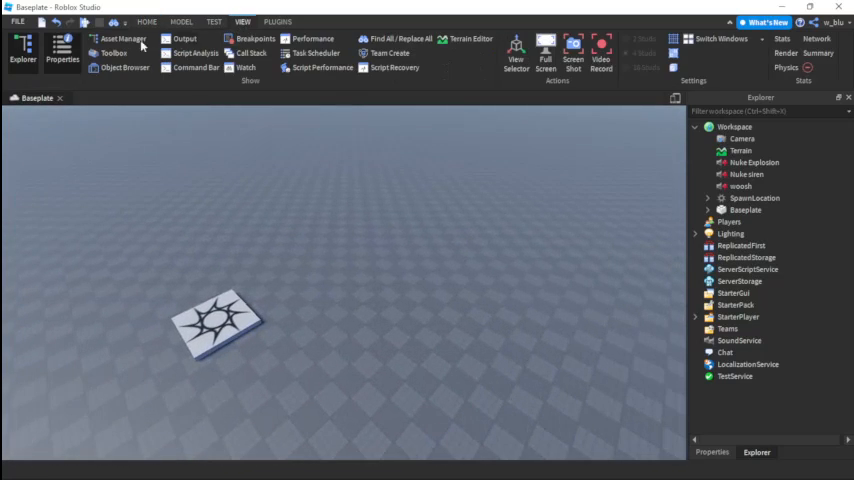
mouse_move(113, 53)
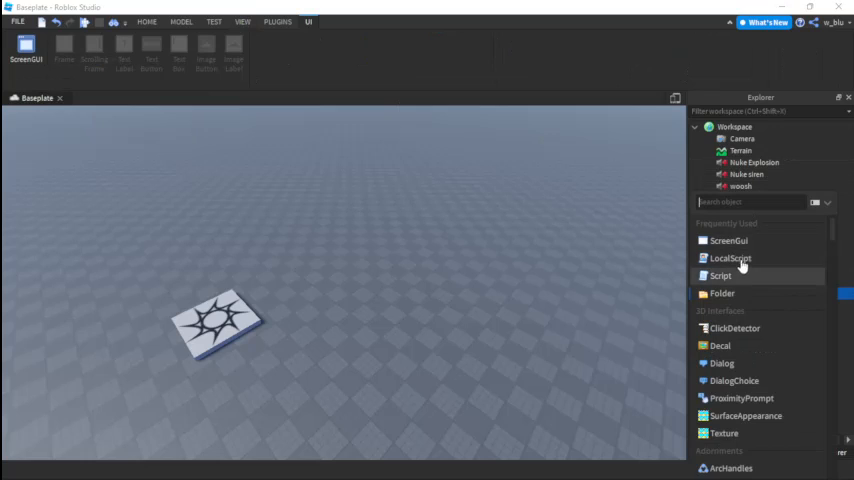
Step: Add a ScreenGui renamed NukeGui, NukeClient and Chat RemoteEvents, and a Frame inside NukeGui
click(729, 240)
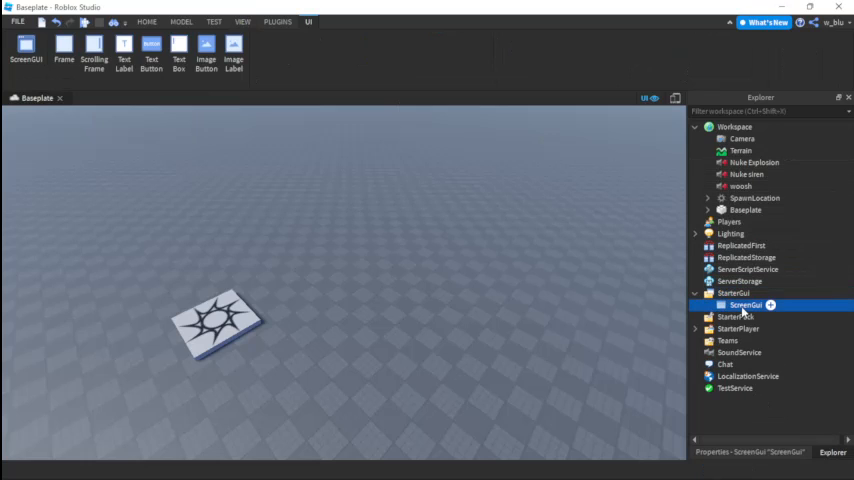
double_click(745, 305)
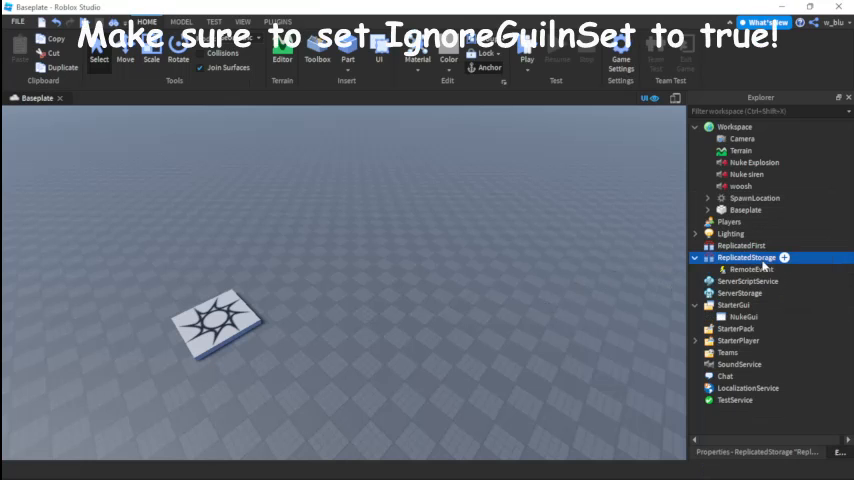
click(784, 258)
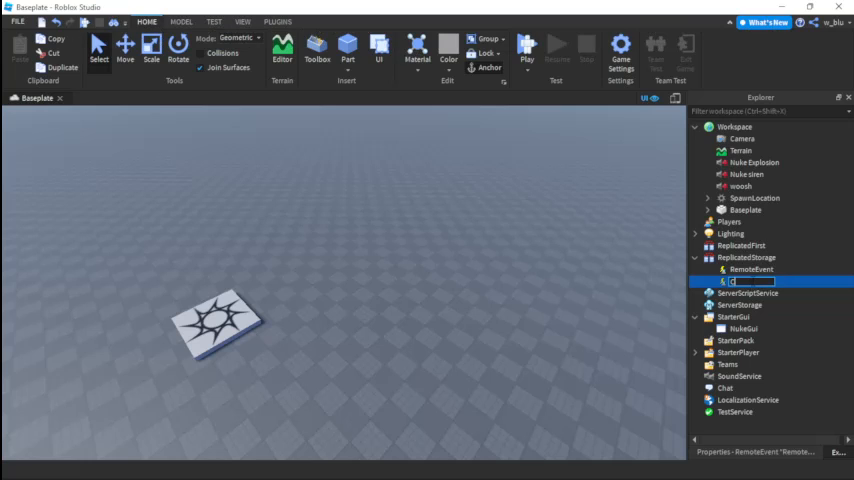
right_click(750, 280)
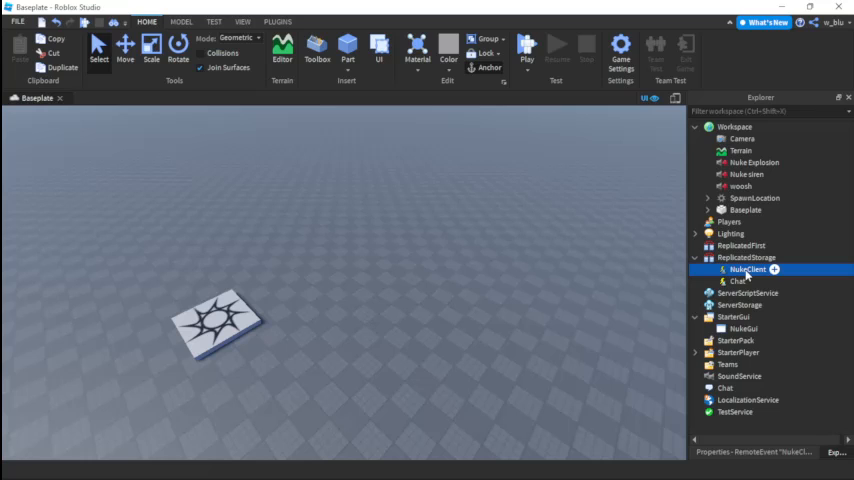
click(744, 328)
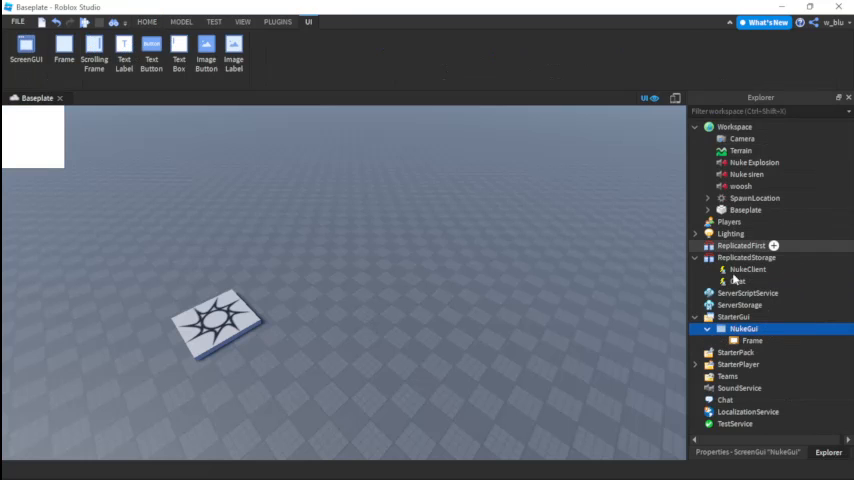
Step: Set the Frame to Size {1,0},{1,0}, BackgroundTransparency 0.5, and yellow BackgroundColor3
click(752, 340)
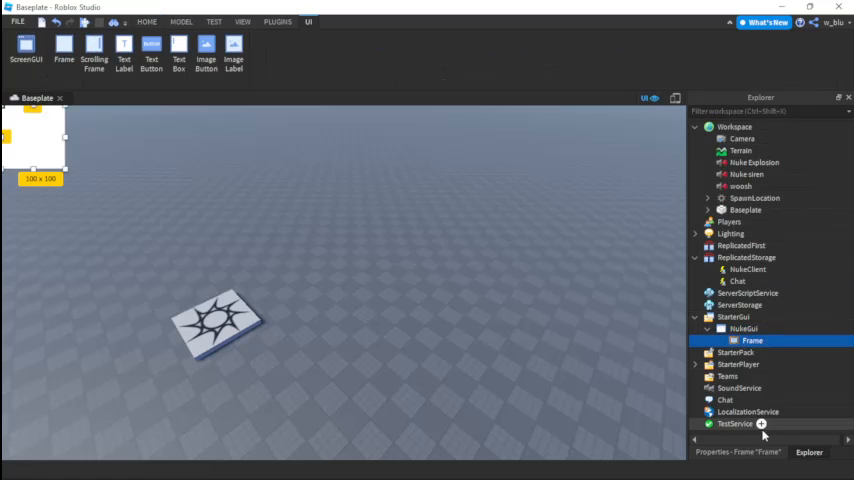
click(737, 451)
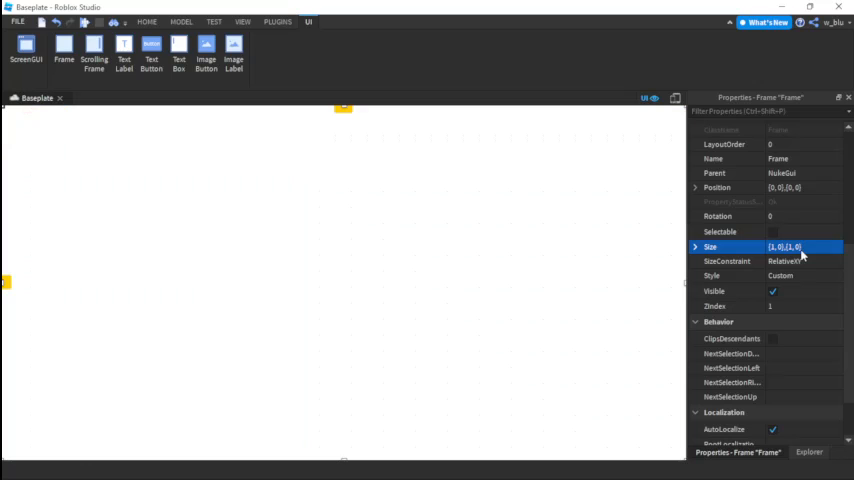
scroll(up, 3)
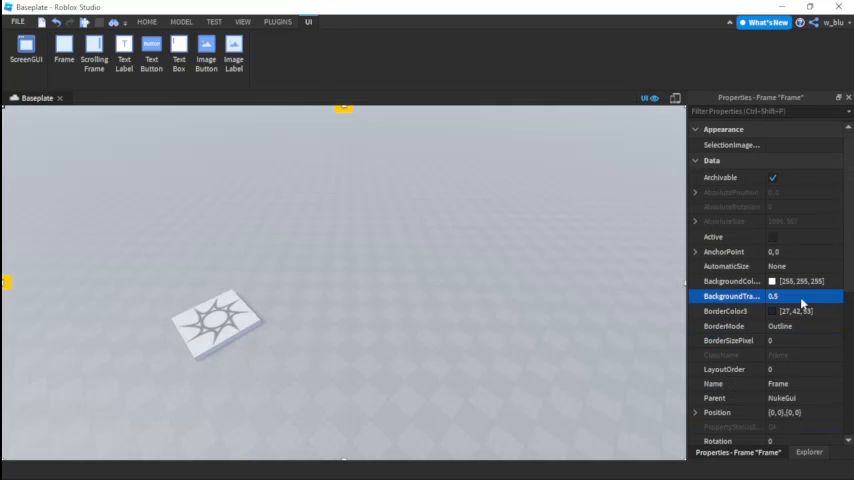
click(772, 281)
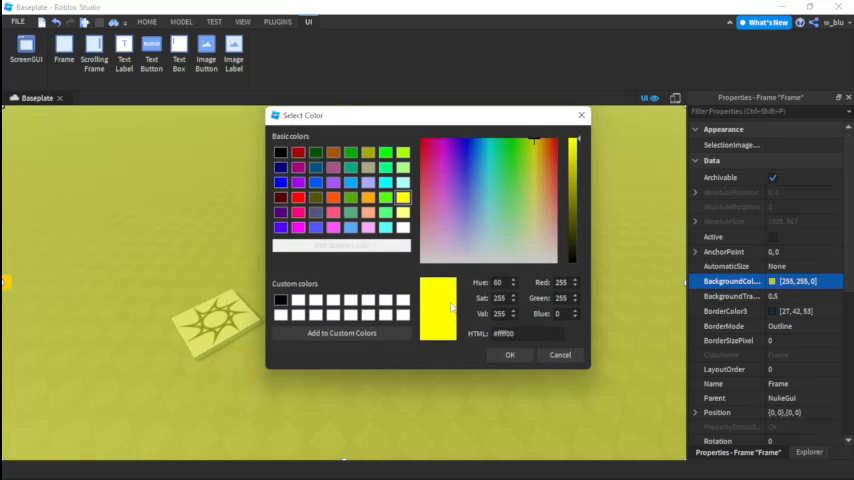
click(510, 355)
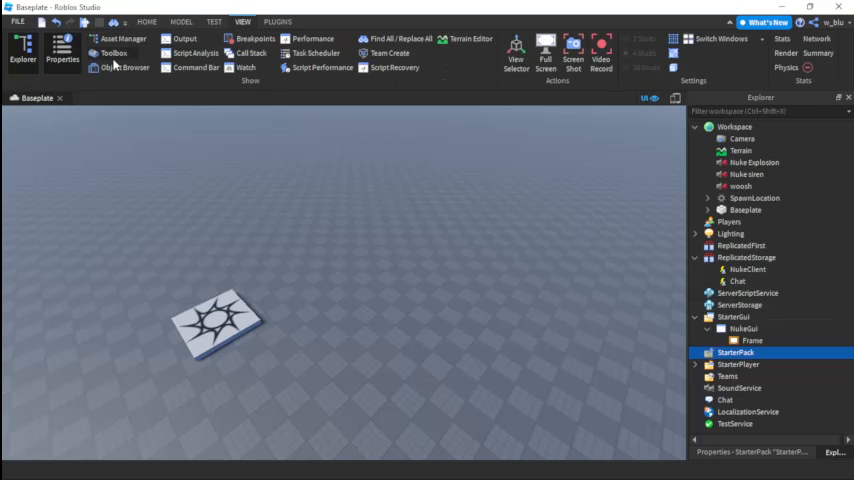
click(113, 53)
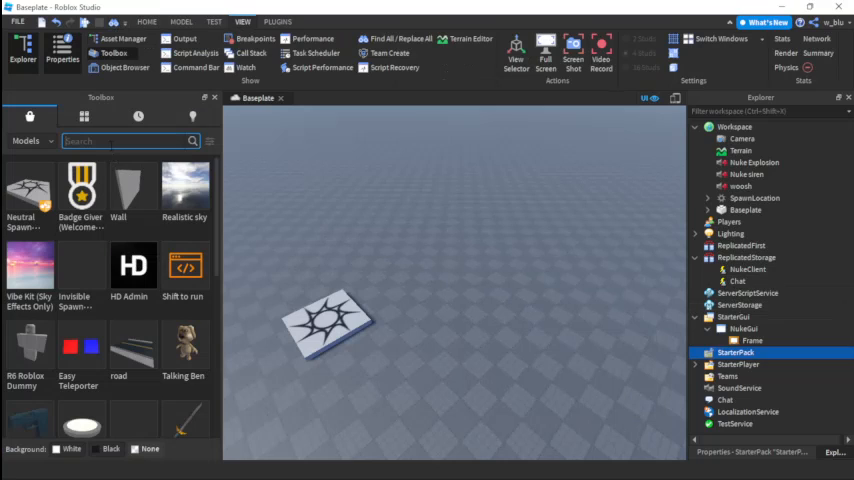
text(nu)
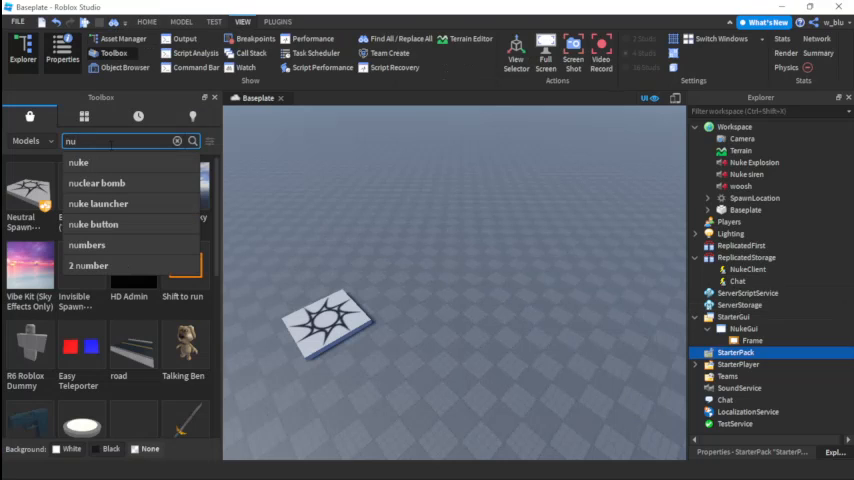
click(750, 341)
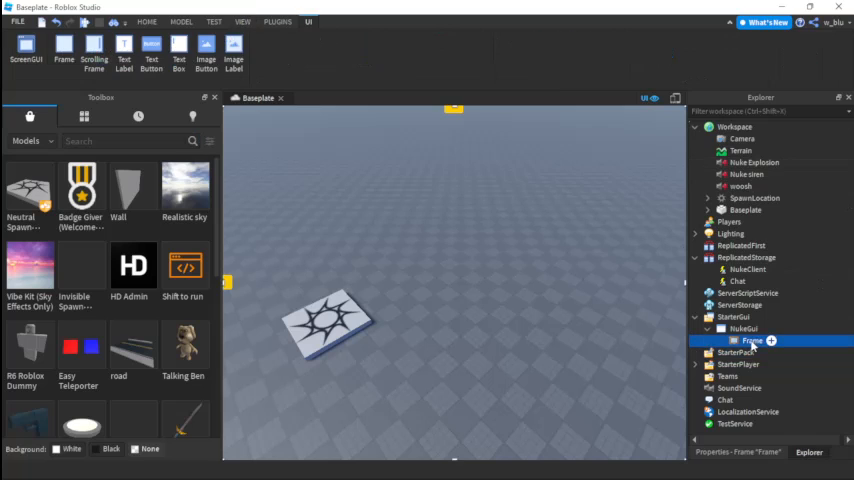
click(743, 328)
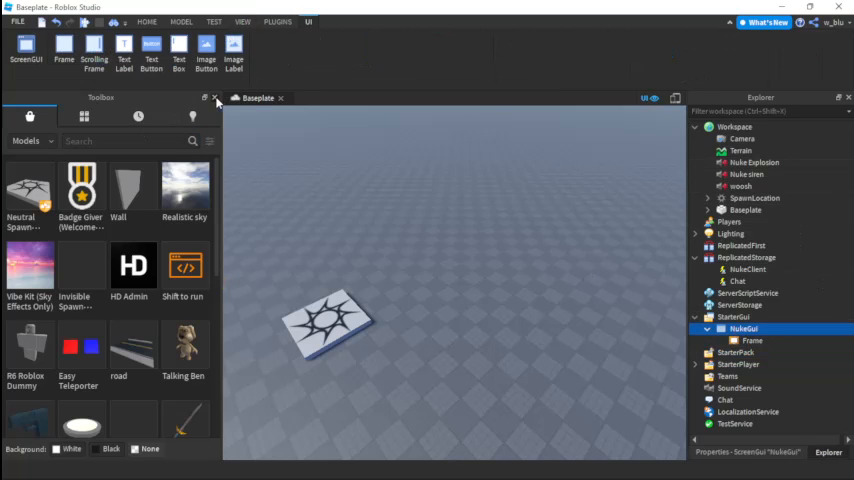
click(214, 97)
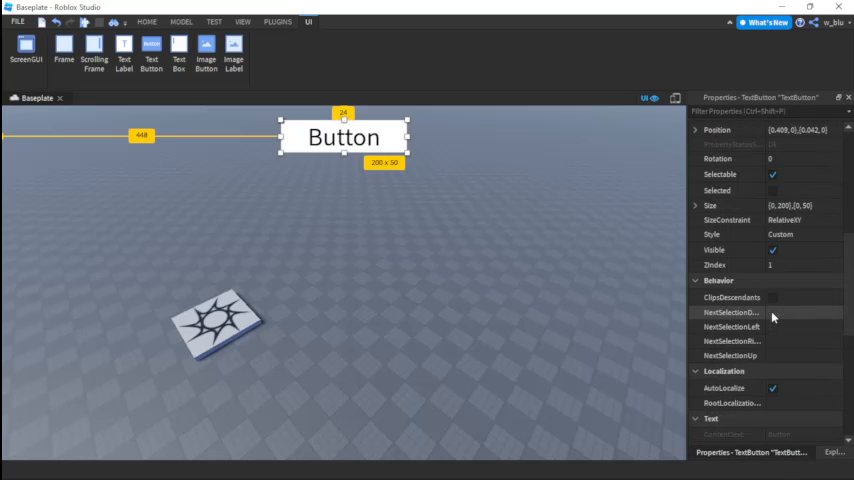
Step: Give the TextButton a red background and the text 'Nuke'
click(800, 162)
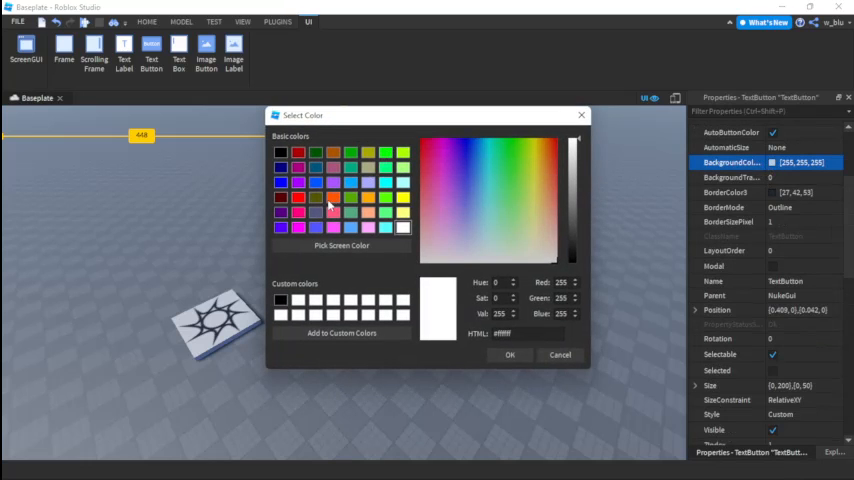
click(510, 355)
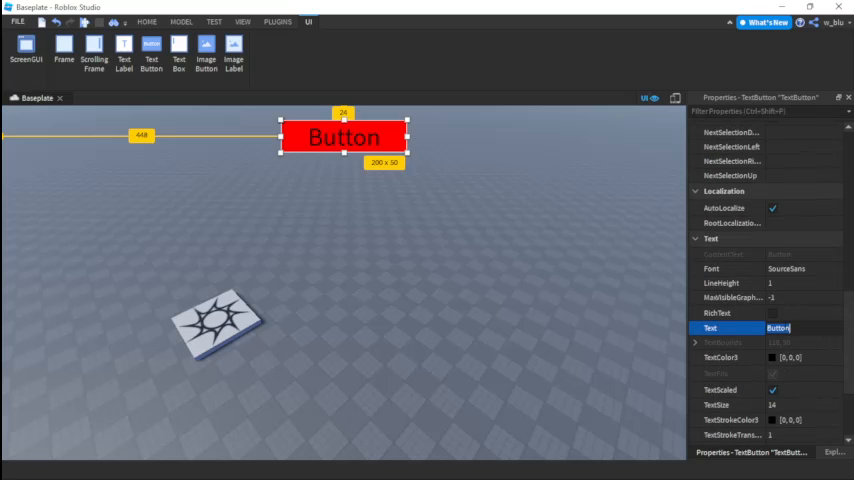
text(Nuke)
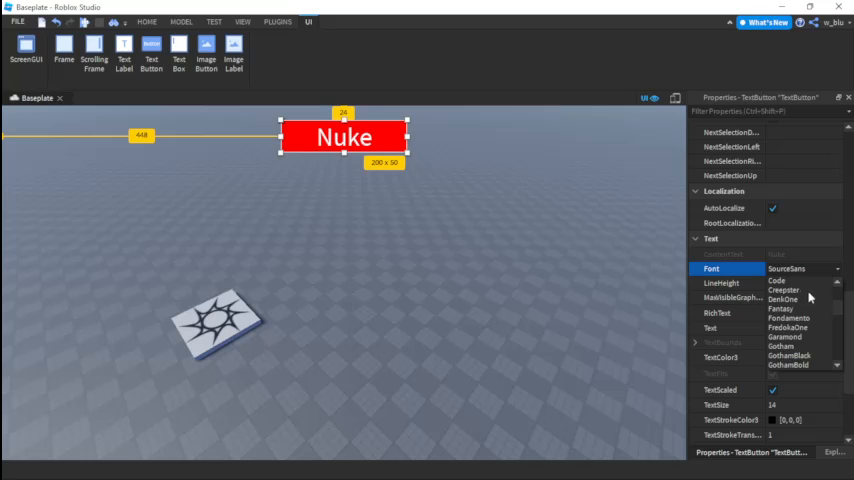
Step: Change the button's font and round its corners with a UICorner of CornerRadius 1,0
click(789, 327)
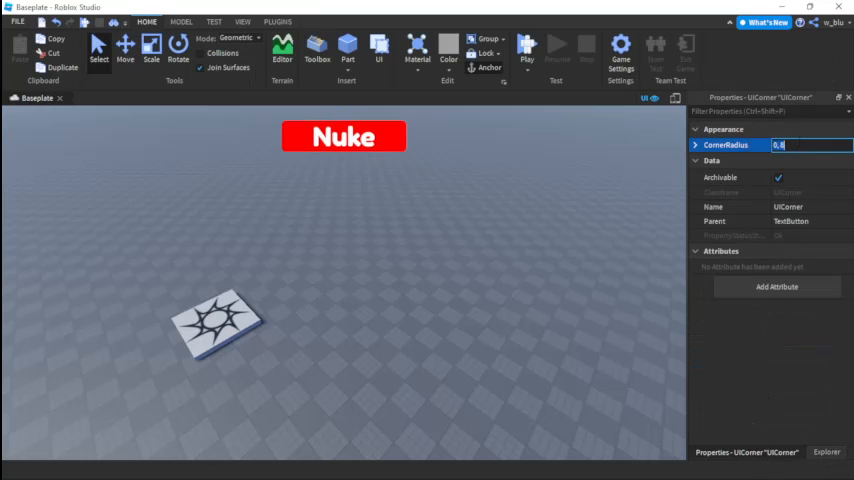
text(1,0)
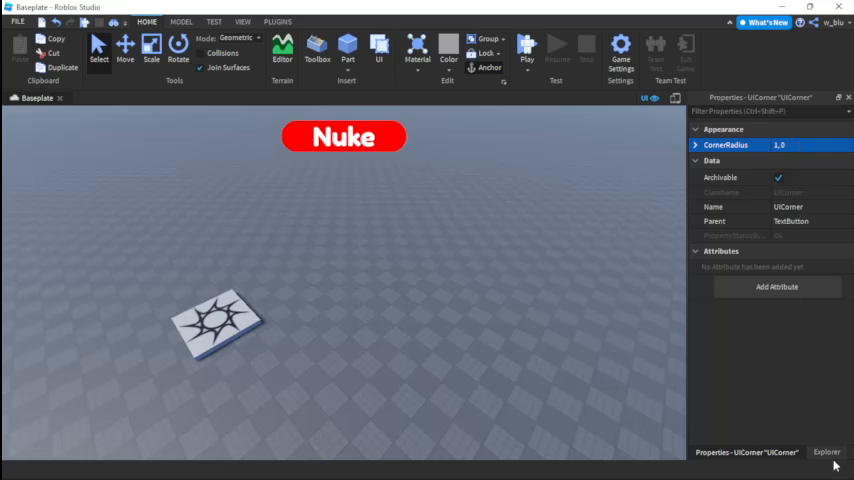
click(827, 452)
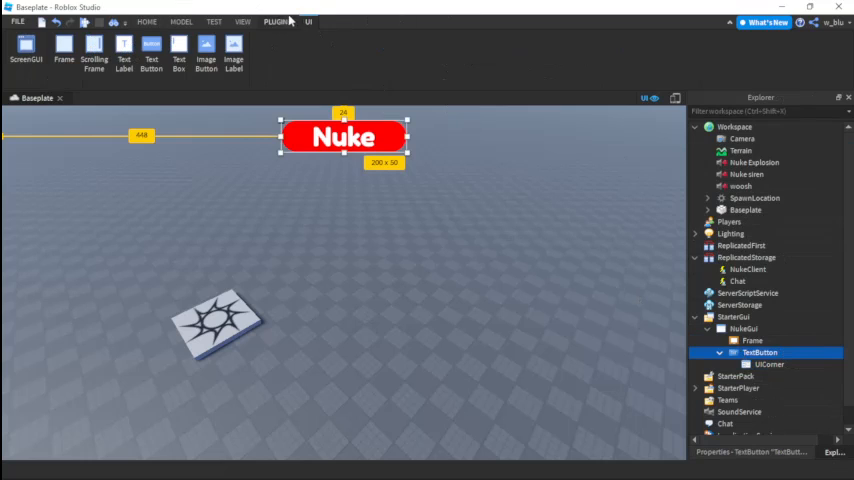
Step: Scale the selected Nuke TextButton with the AutoScale Lite plugin
click(277, 21)
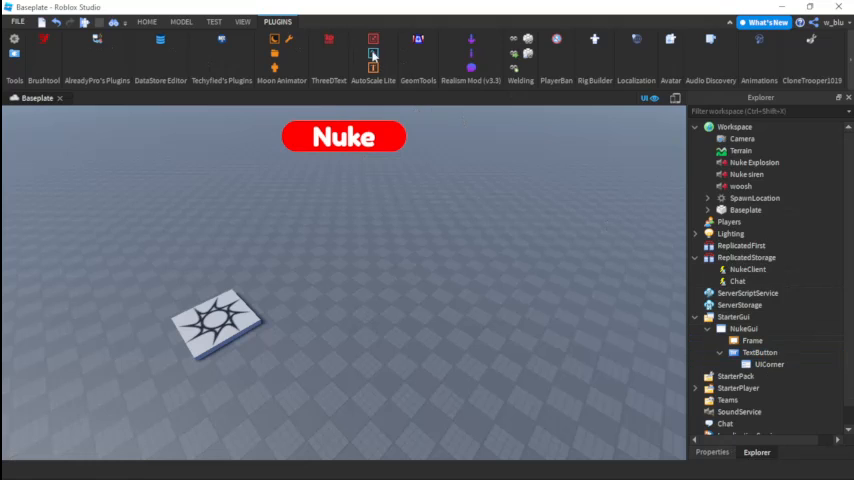
click(760, 352)
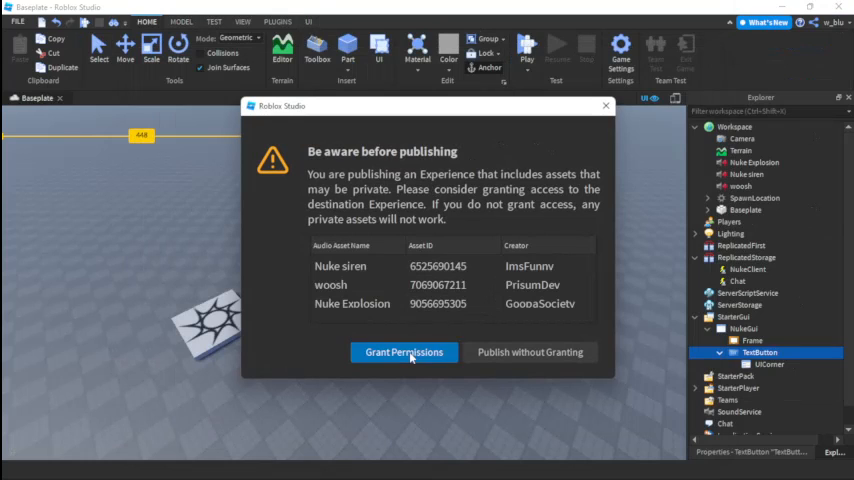
Step: Grant access to the private audio assets and save the place to Roblox as 'Nuke'
click(403, 352)
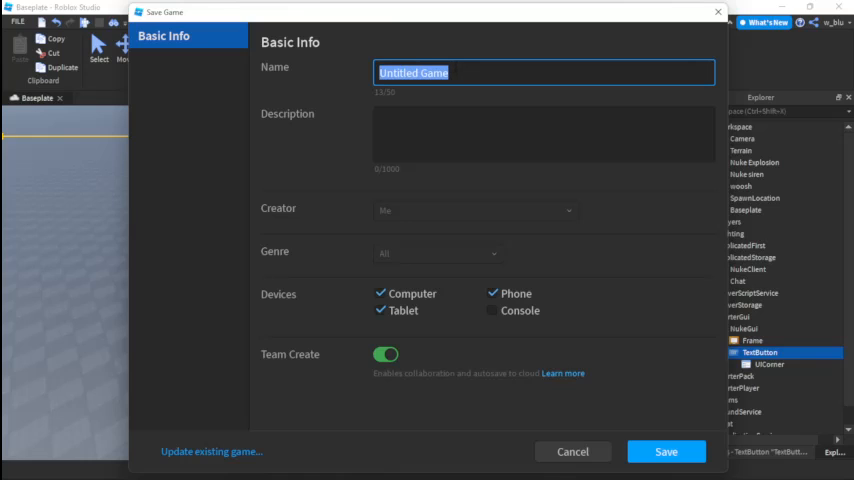
text(Nuke)
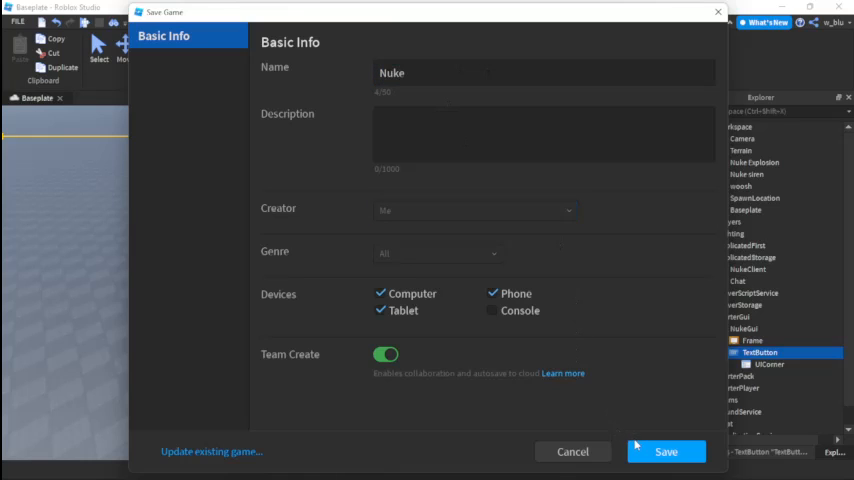
click(666, 451)
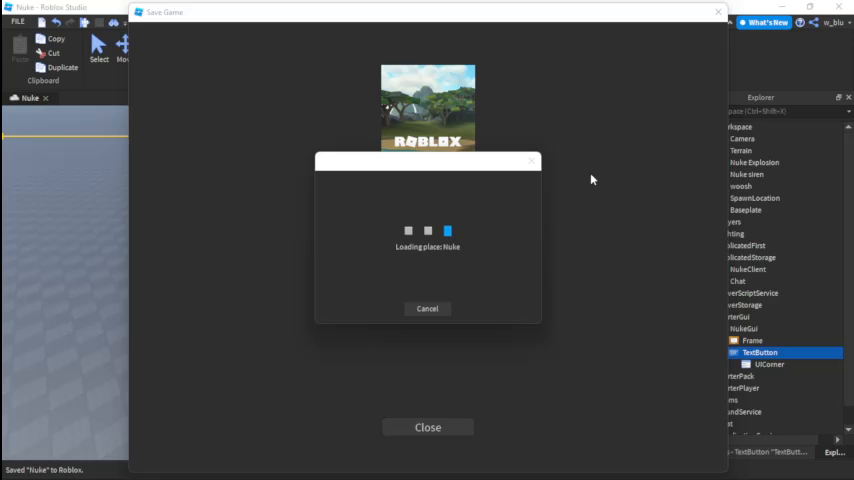
mouse_move(493, 222)
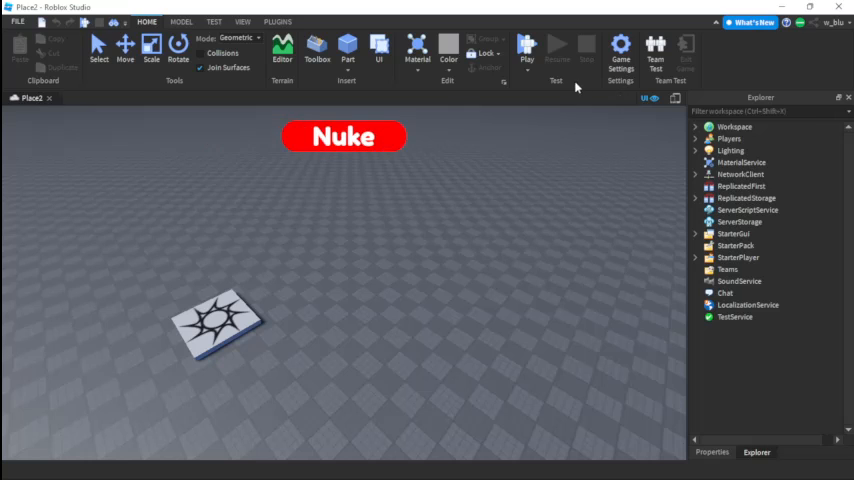
Step: Create a developer product in Monetization named Nuke priced at 100 and save it
click(620, 48)
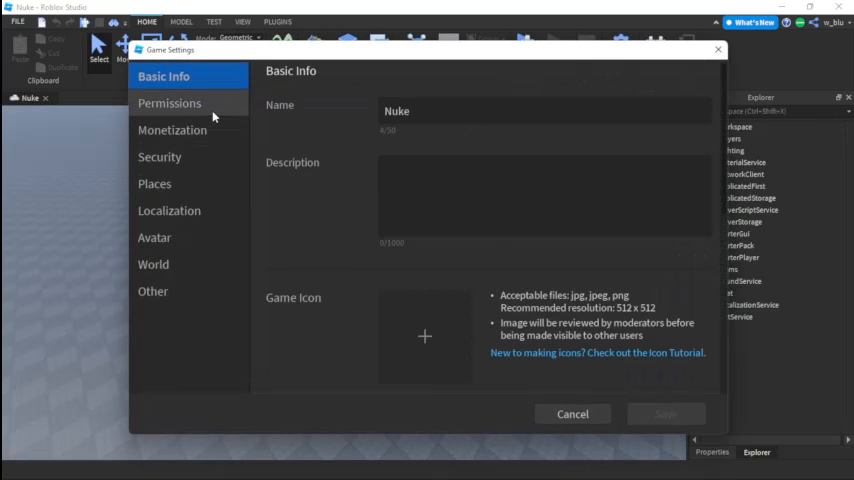
click(172, 130)
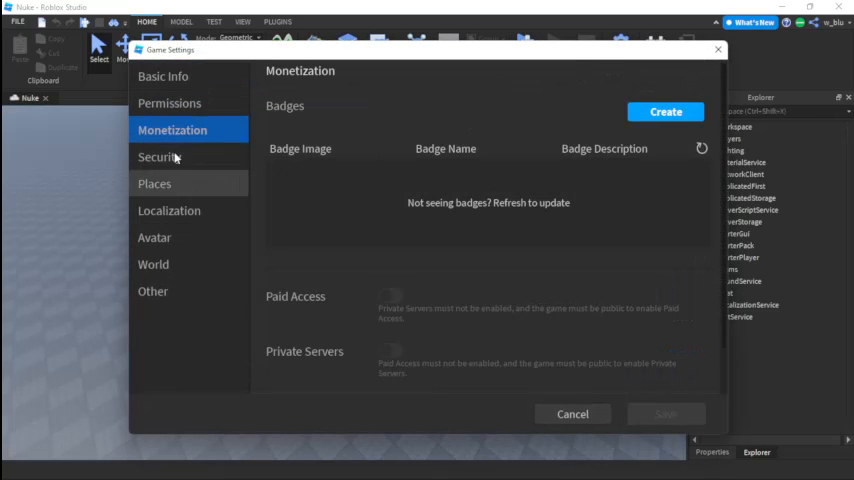
click(160, 157)
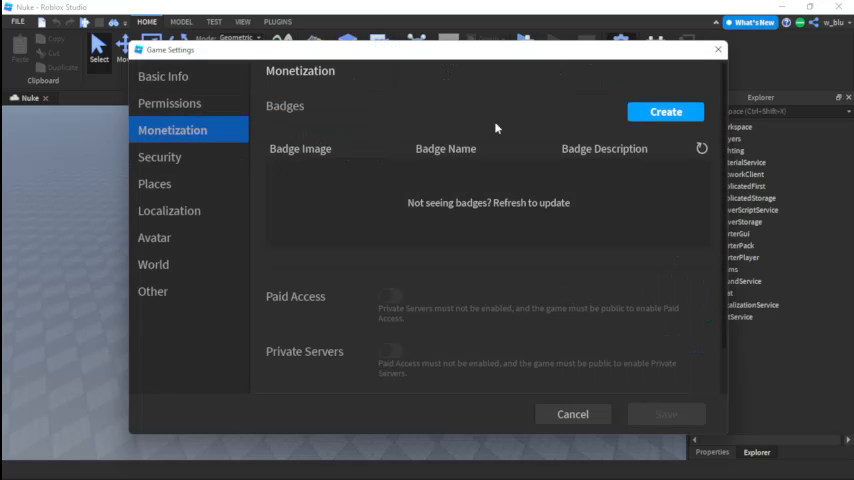
scroll(down, 3)
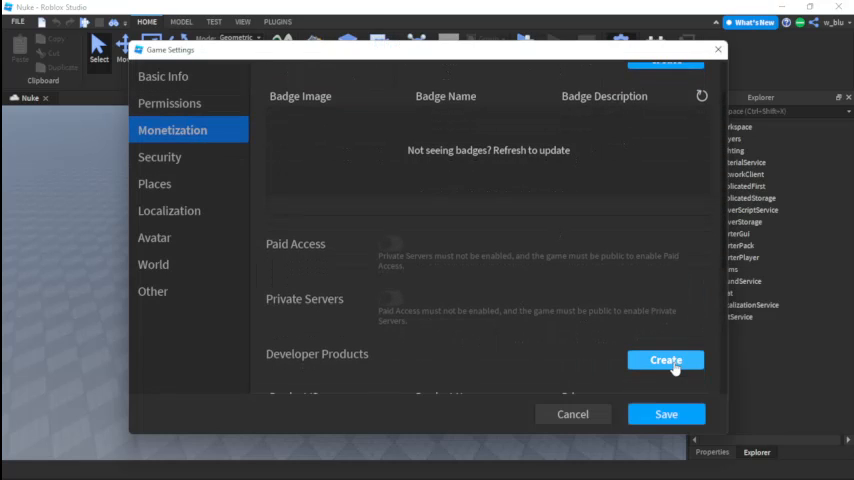
click(666, 360)
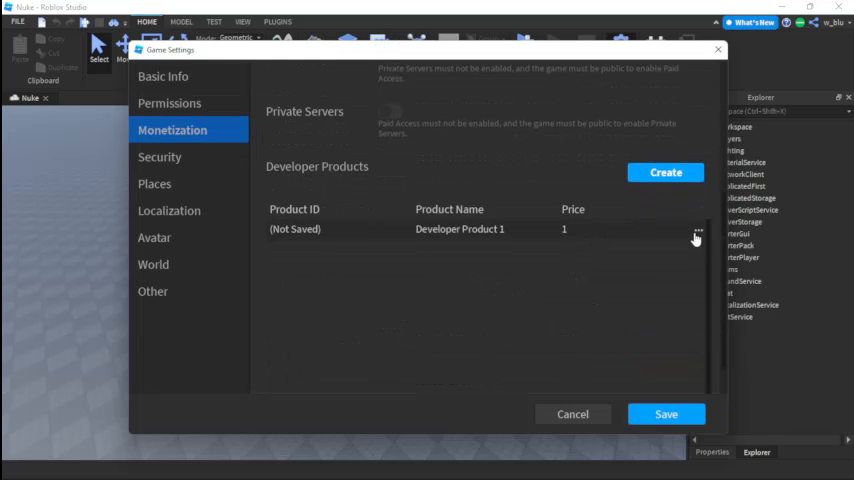
click(697, 232)
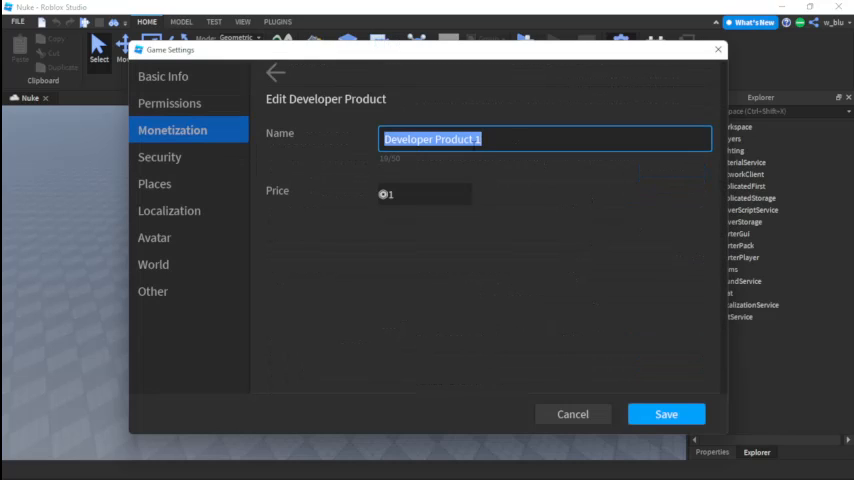
text(Nuke)
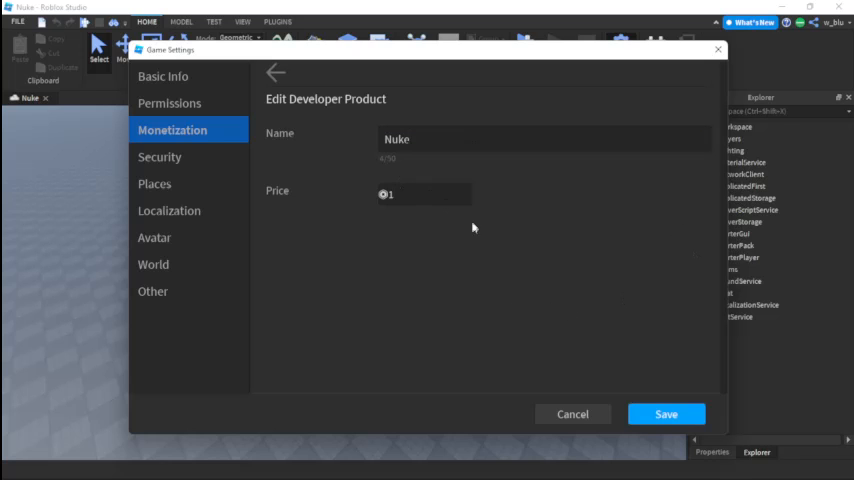
click(666, 414)
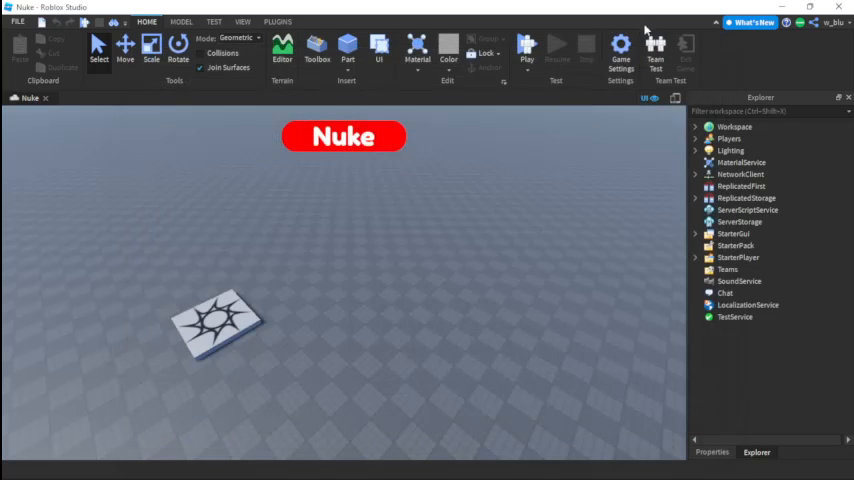
Step: Reopen Game Settings and scroll down through the monetization options
click(620, 48)
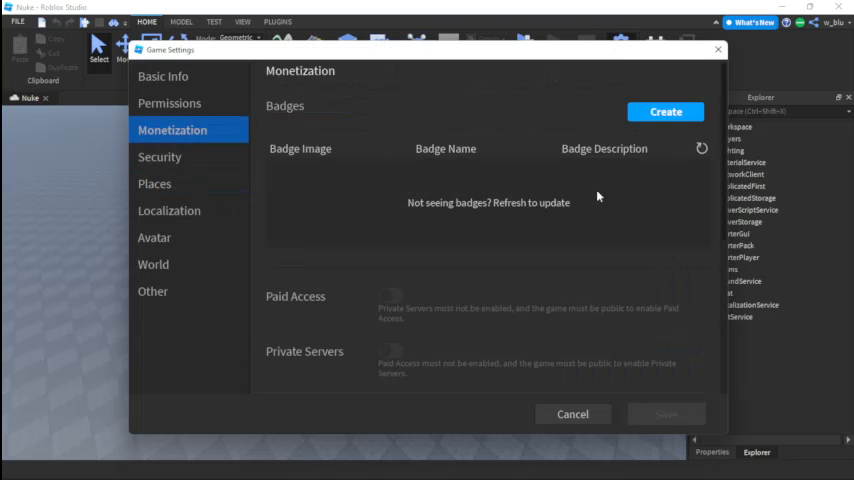
scroll(down, 3)
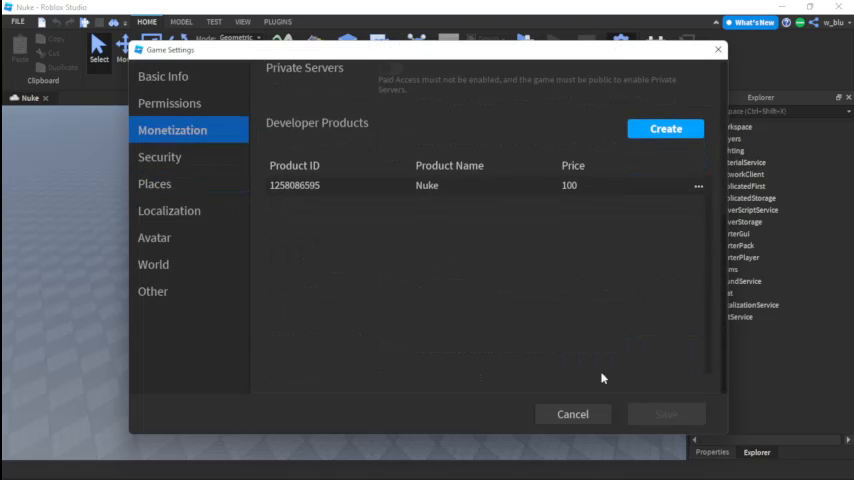
click(573, 414)
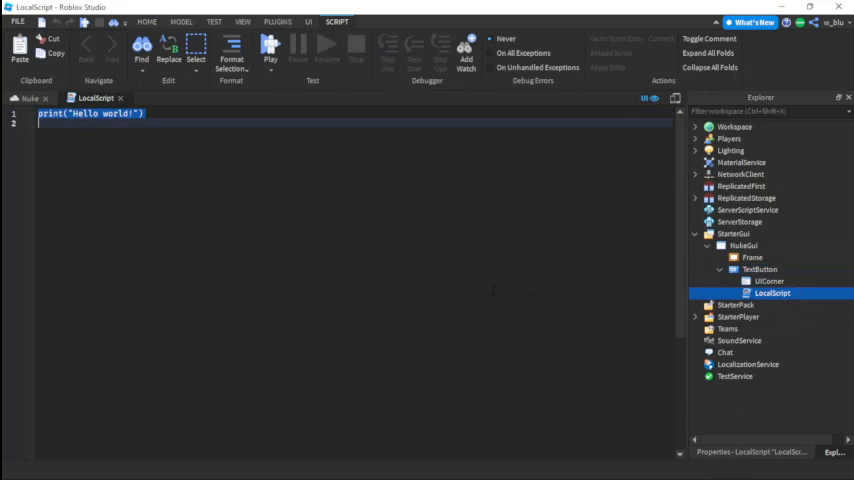
text(script.Parent.m)
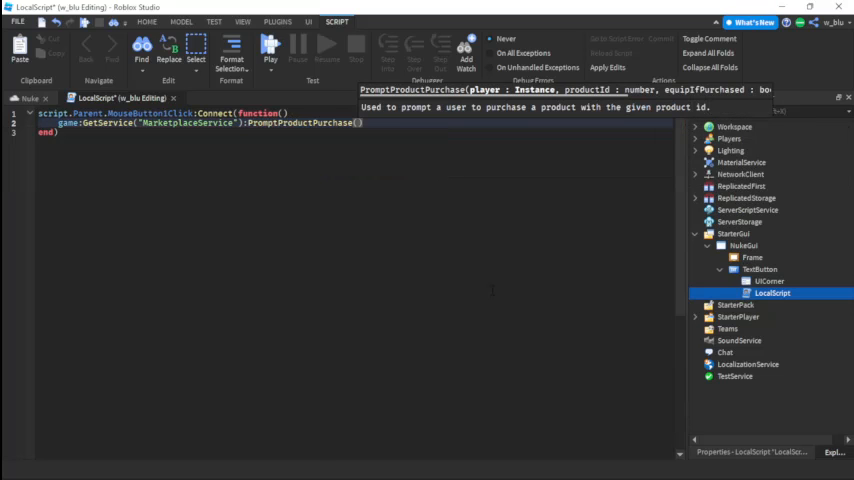
text(game.Players.LocalPlayer,)
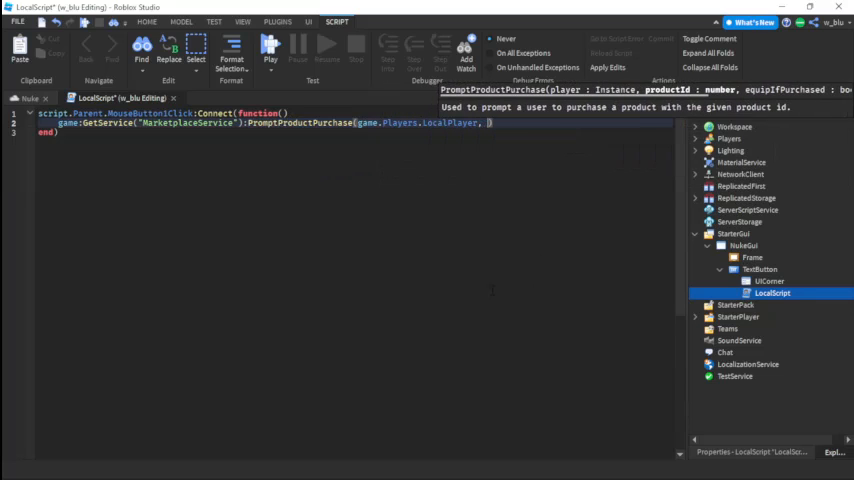
text(1258086595)
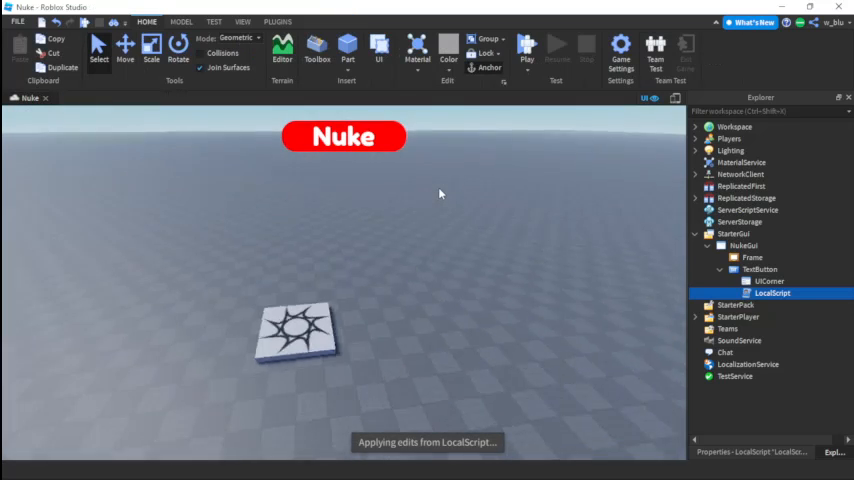
Step: Search the Toolbox for 'nuke', insert the Mini Nuke model, and select its Union
click(242, 21)
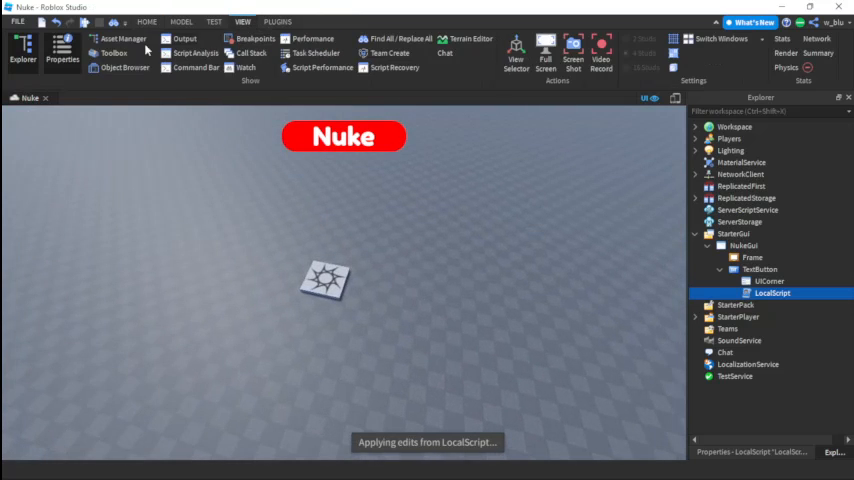
click(114, 53)
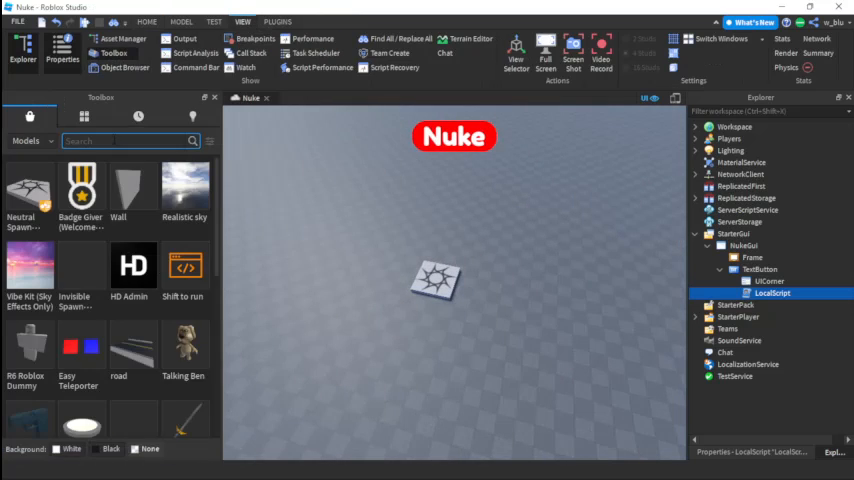
text(nuke)
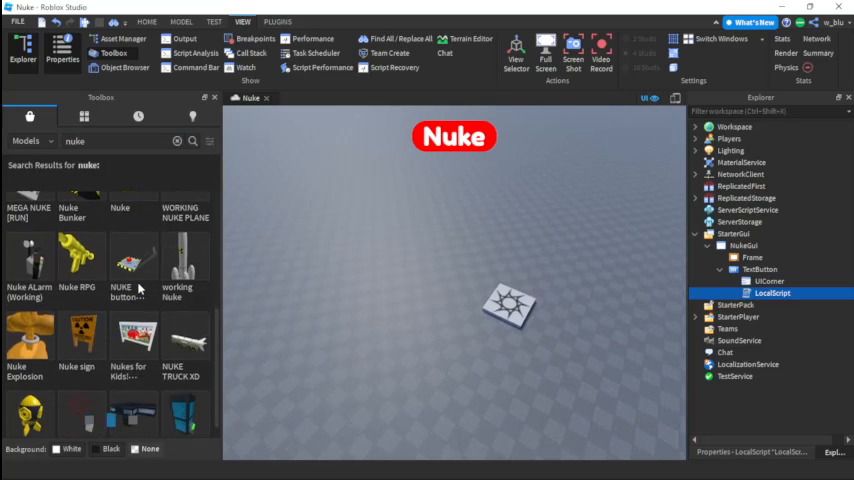
scroll(down, 3)
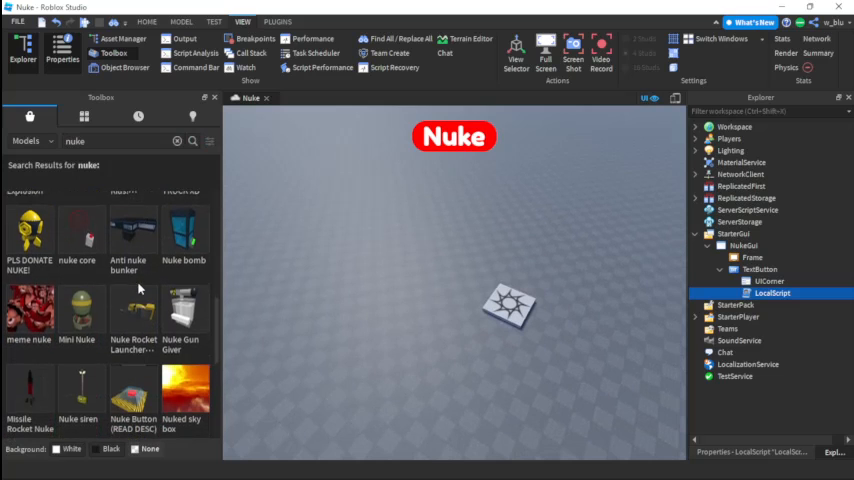
double_click(79, 315)
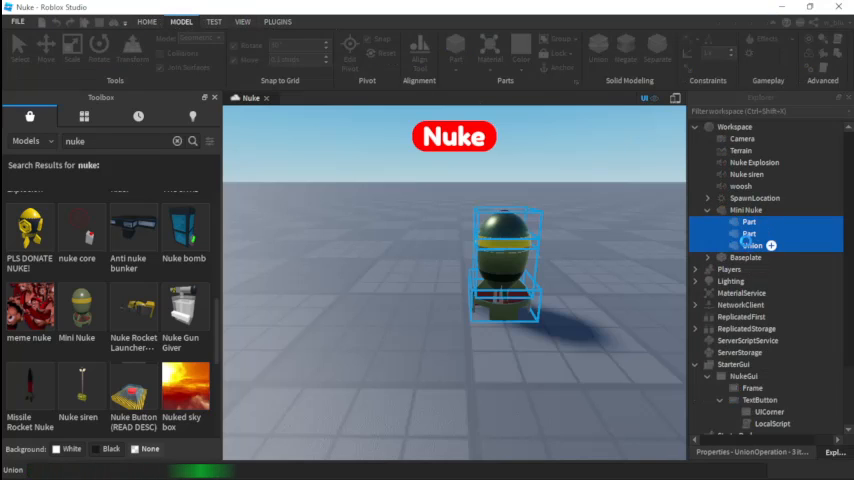
click(746, 210)
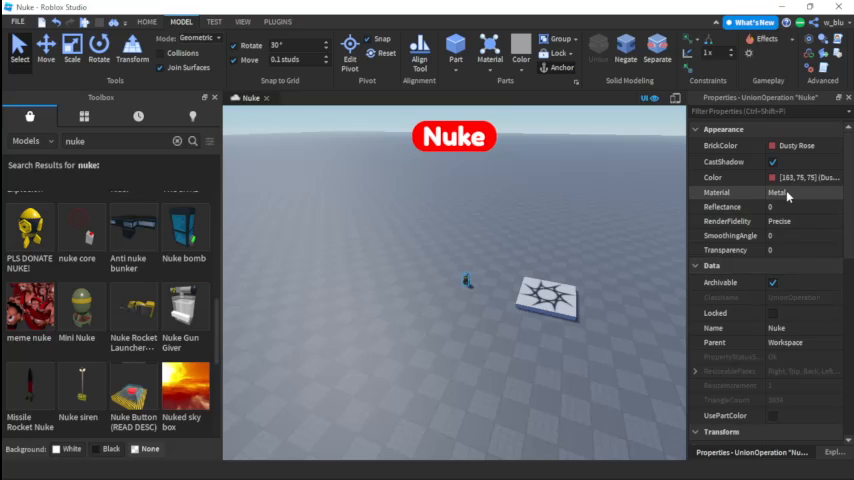
Step: Set the Nuke union's Material to SmoothPlastic and select the nuke in the viewport
click(803, 192)
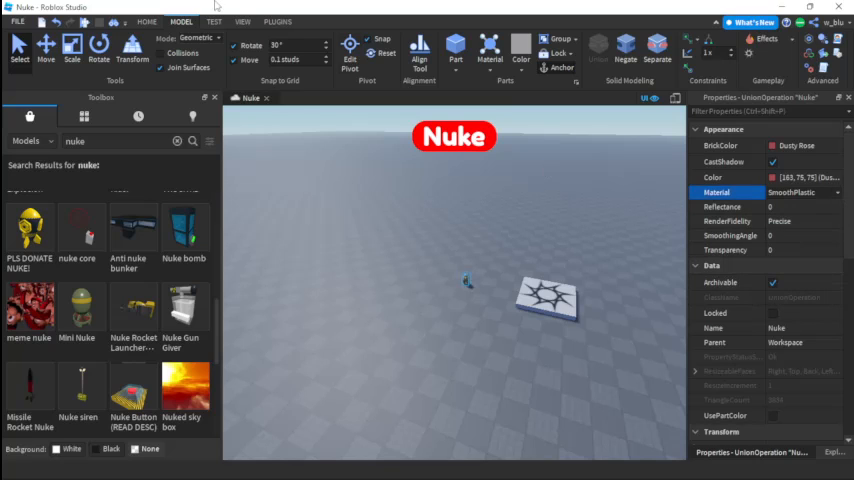
click(147, 21)
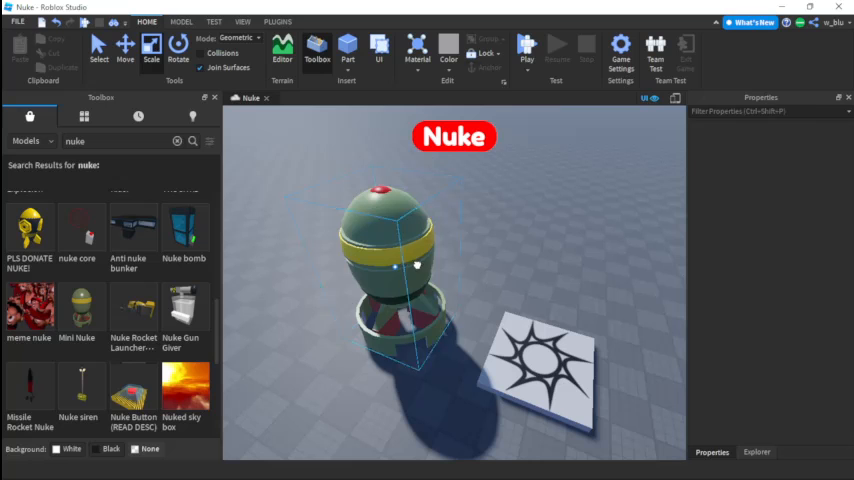
click(390, 270)
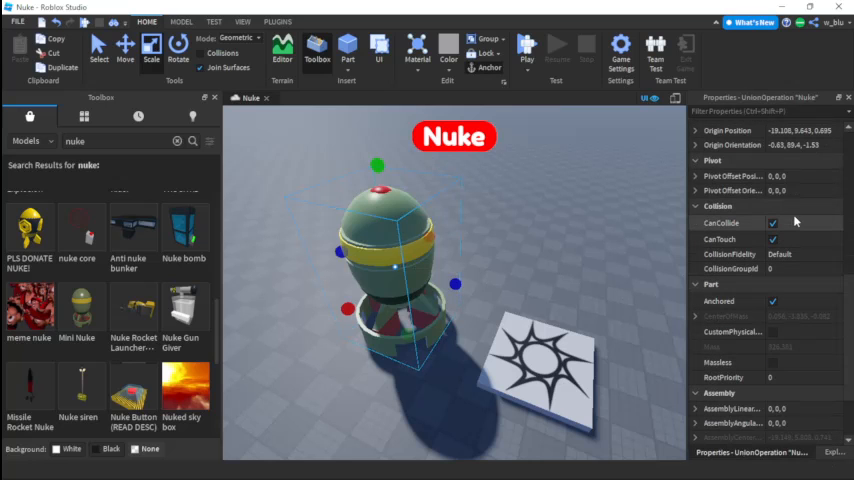
click(773, 222)
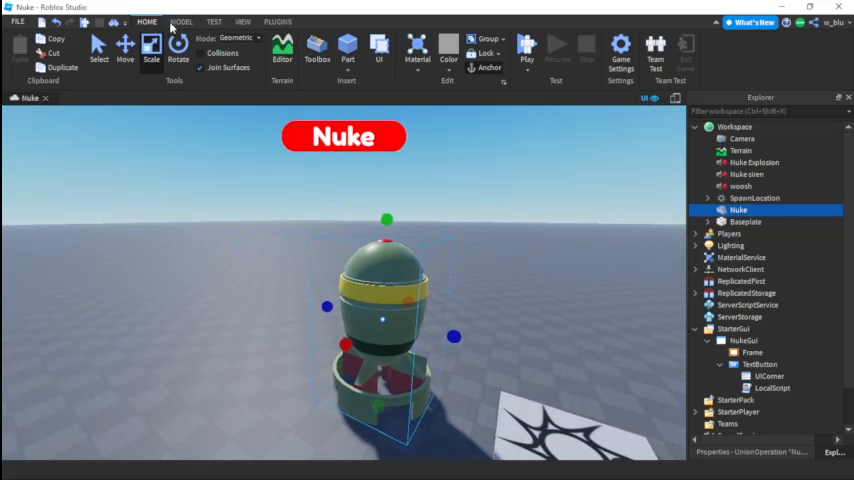
Step: Rename the duplicated Nuke part NukePosition1 and drag the original Nuke into ServerStorage
click(182, 21)
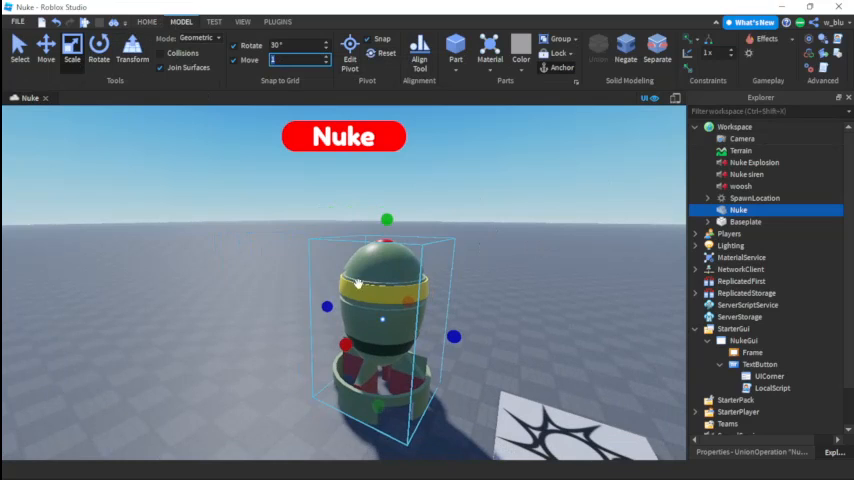
click(46, 48)
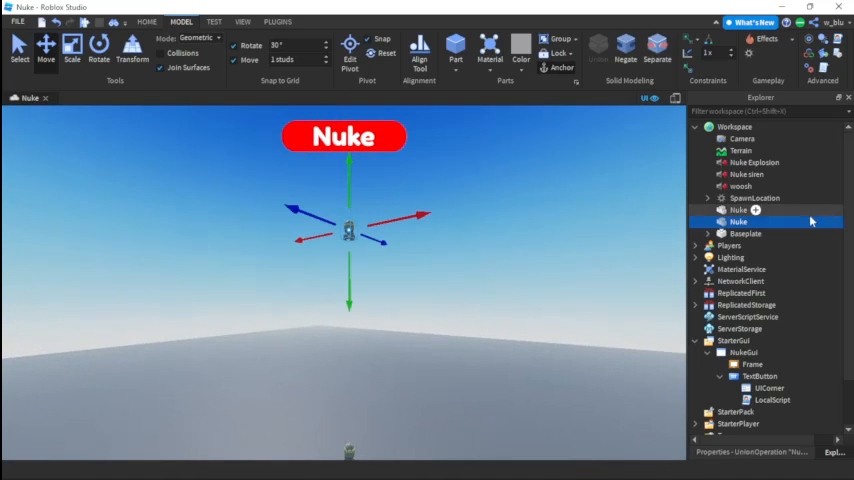
click(738, 221)
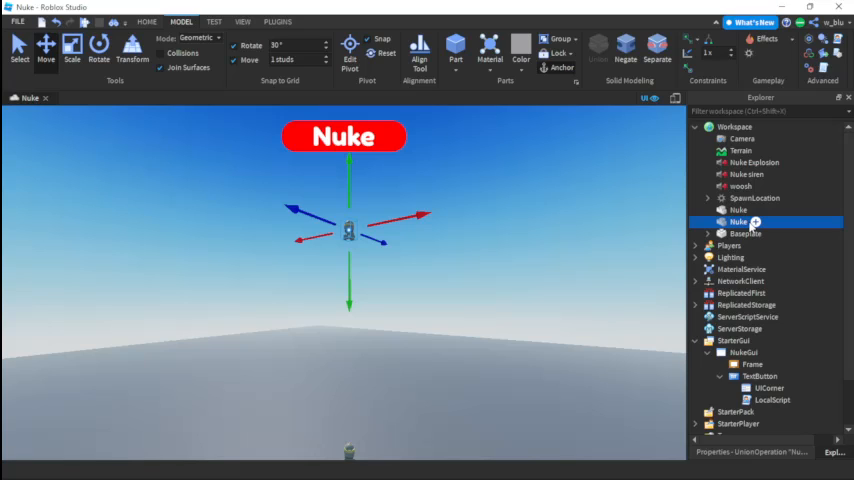
double_click(738, 221)
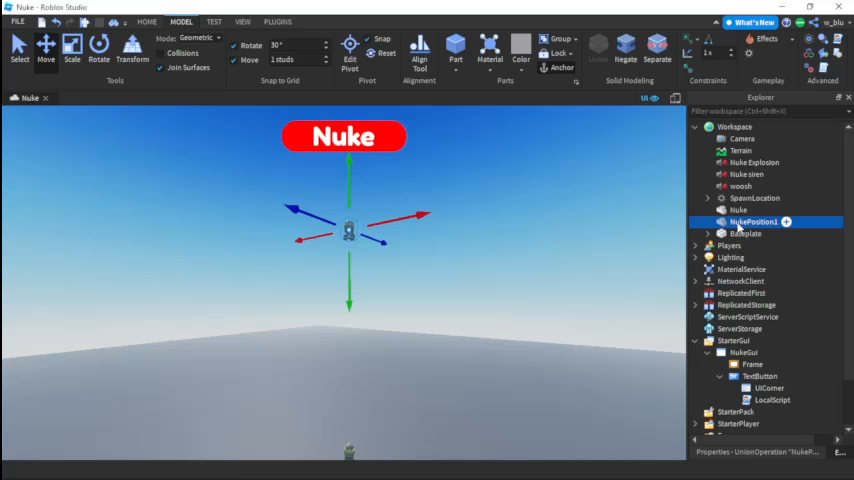
click(738, 210)
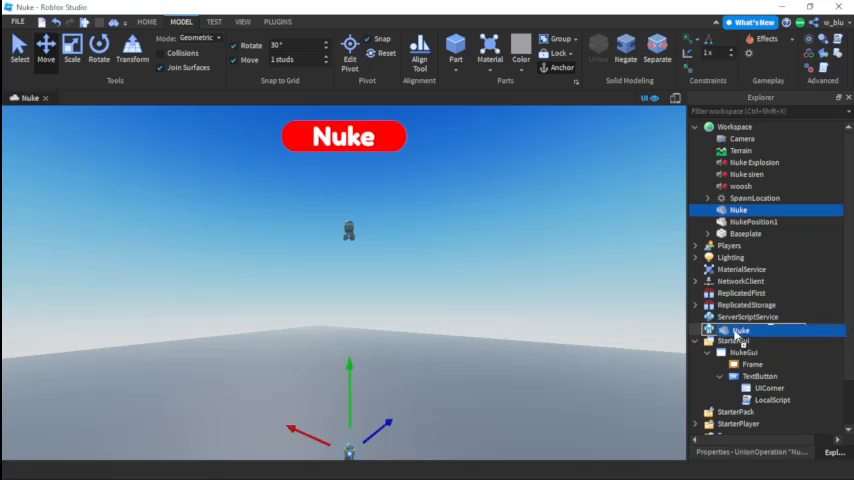
click(753, 210)
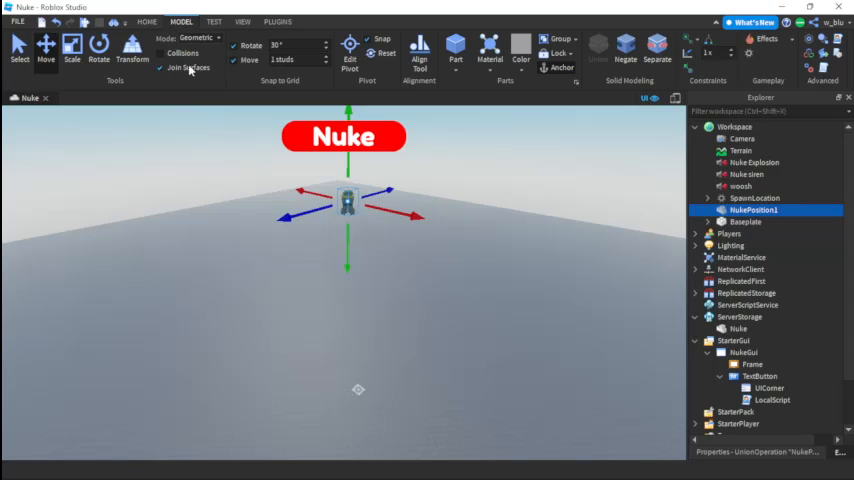
Step: Duplicate NukePosition1 into NukePosition2 and NukePosition3, and add a NukeServer script to ServerScriptService
click(98, 45)
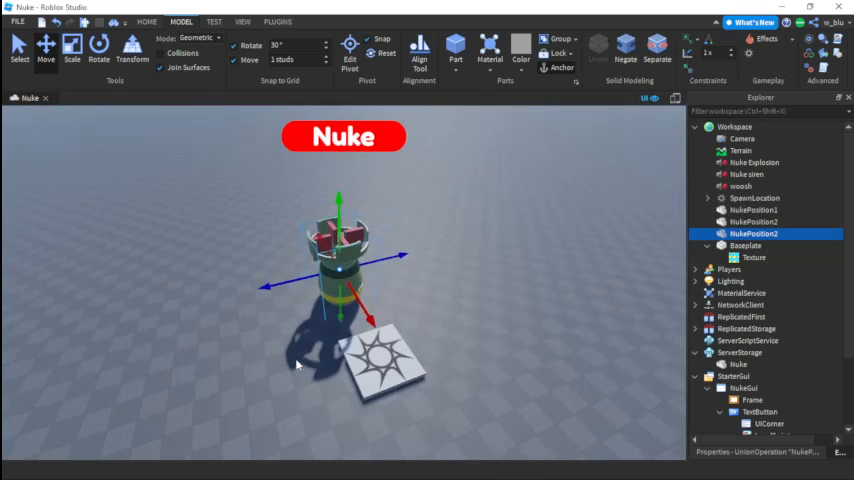
double_click(754, 233)
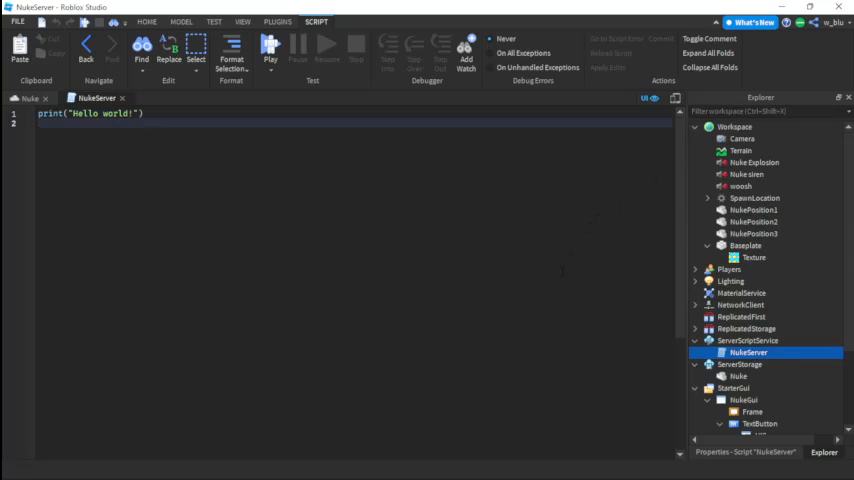
Step: Store MarketplaceService as MPS and connect PromptProductPurchaseFinished(player, assetID, isPurchased) with an isPurchased check
text(local var)
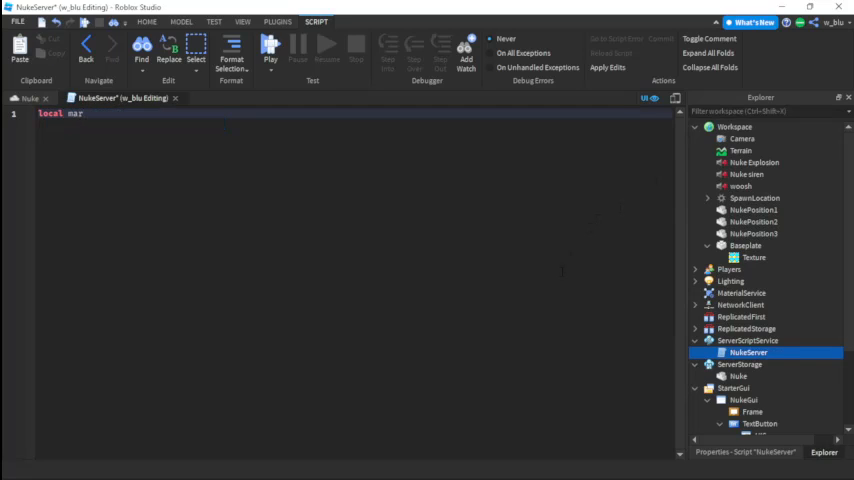
text(MPS)
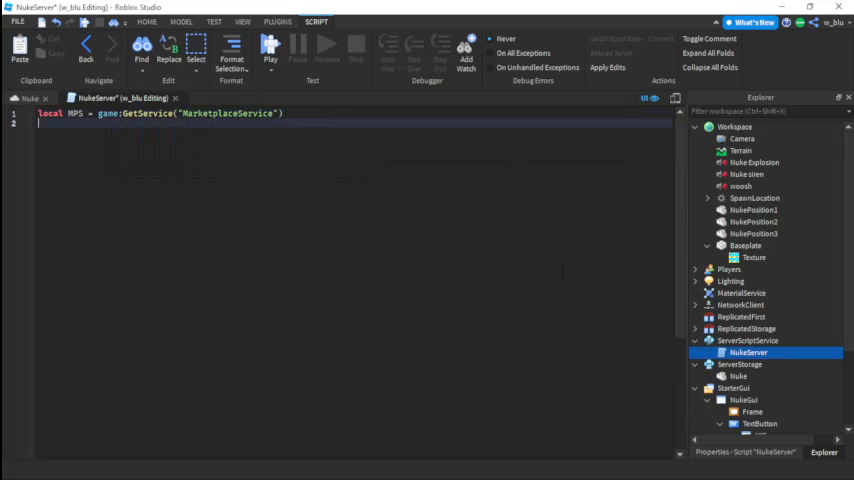
text(MPS)
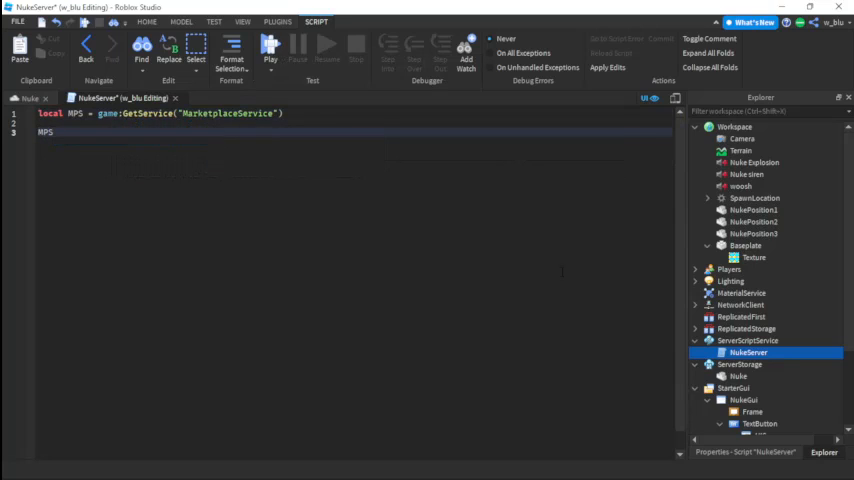
text(.)
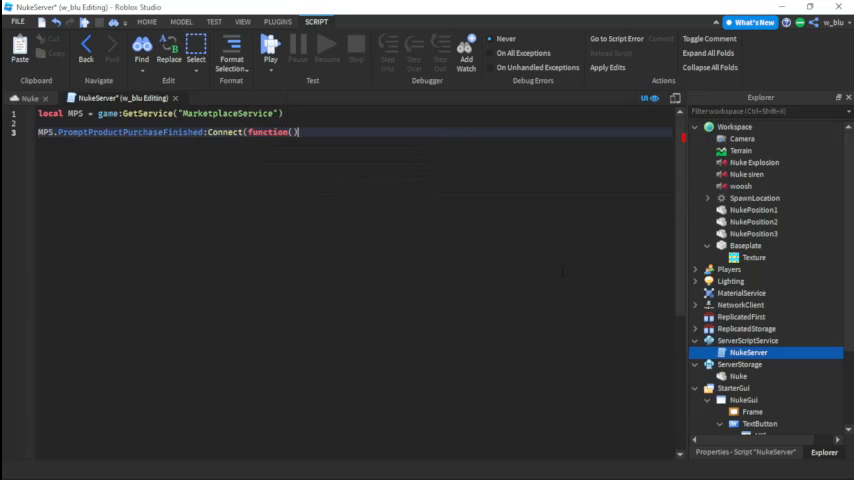
text(player,)
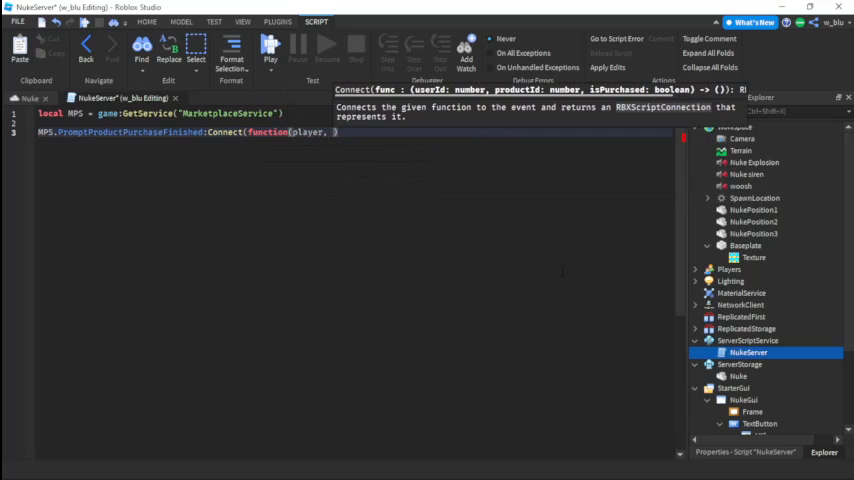
text(assetID))
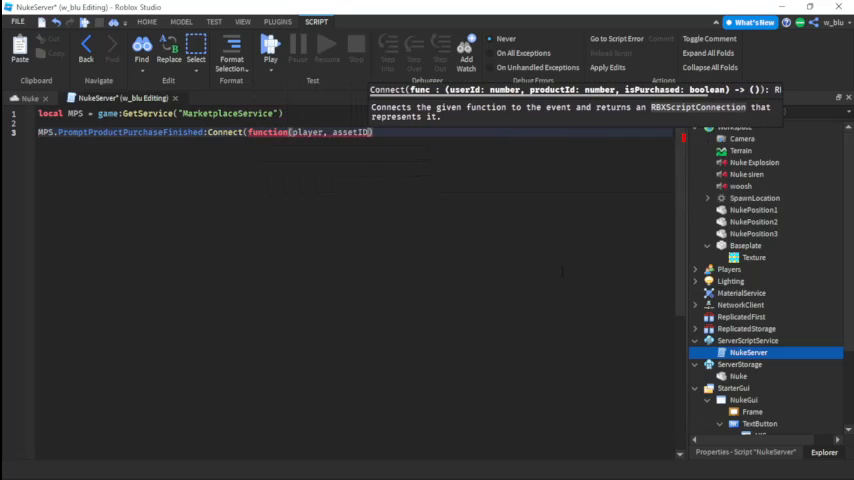
text(, isPurchased)
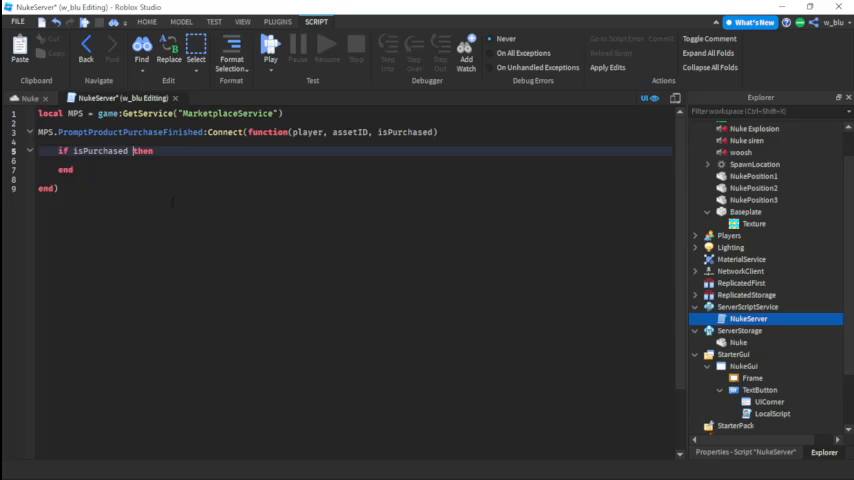
text(or)
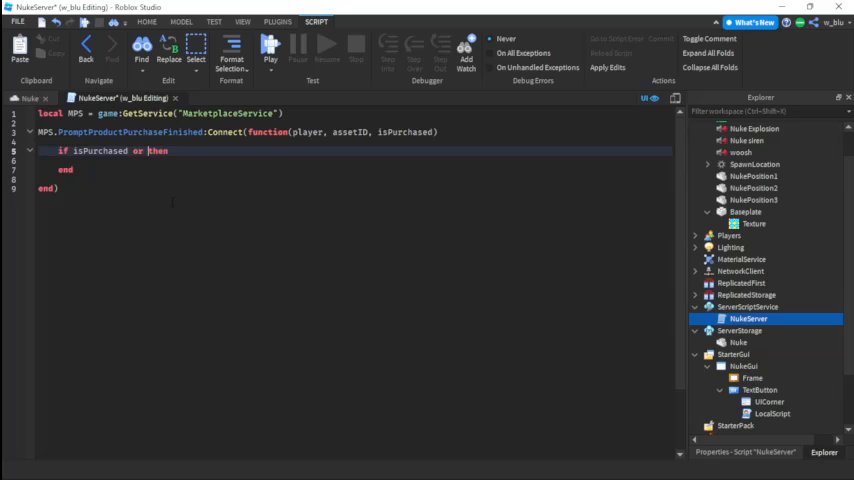
text(player.)
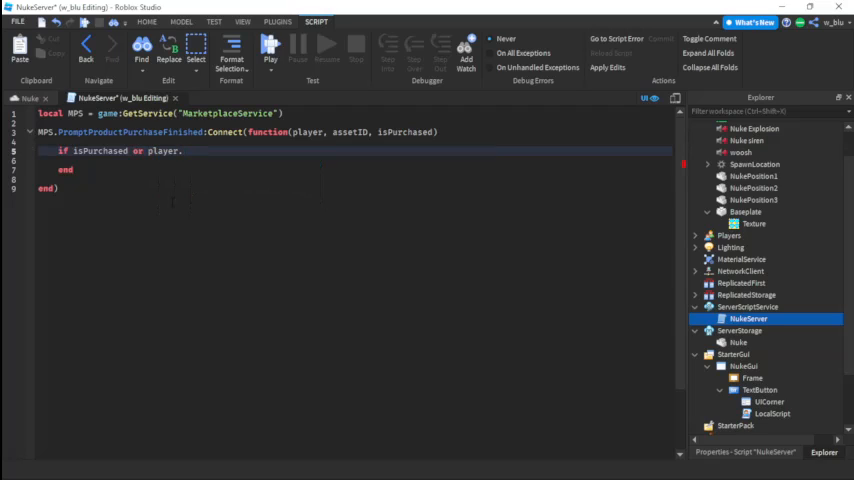
text(.Name == "w_bl")
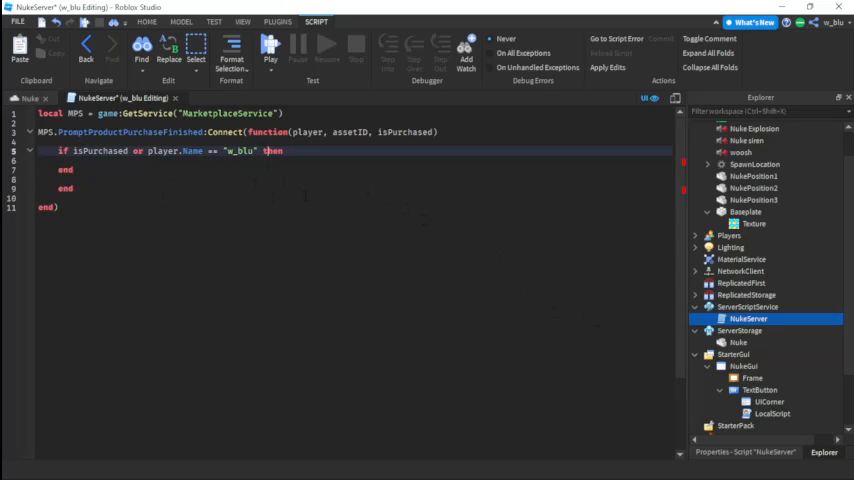
text(--Replic)
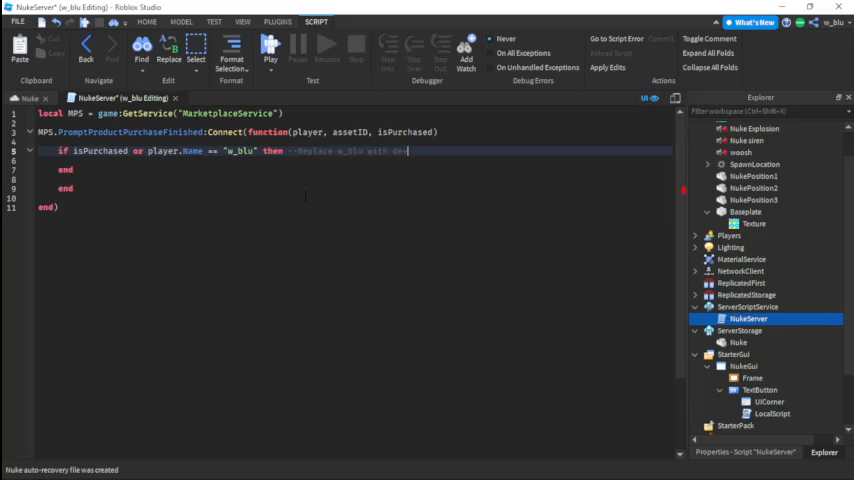
text(developers name so when you press cancel it will still g)
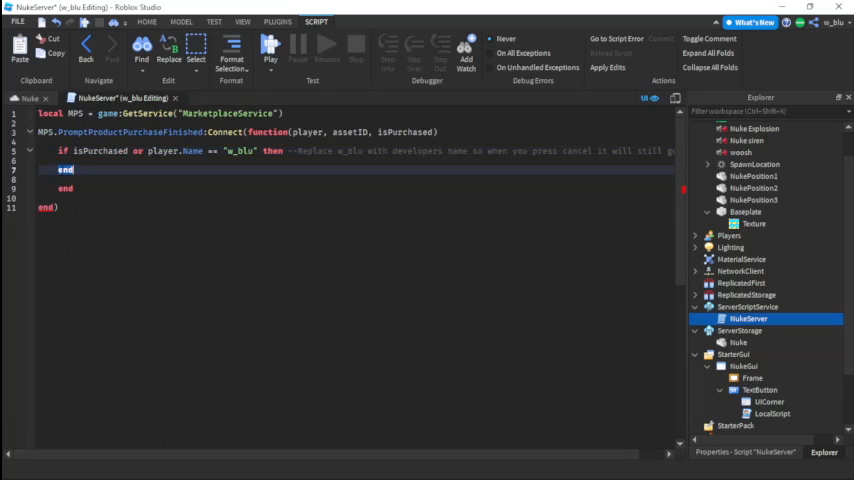
key(Backspace)
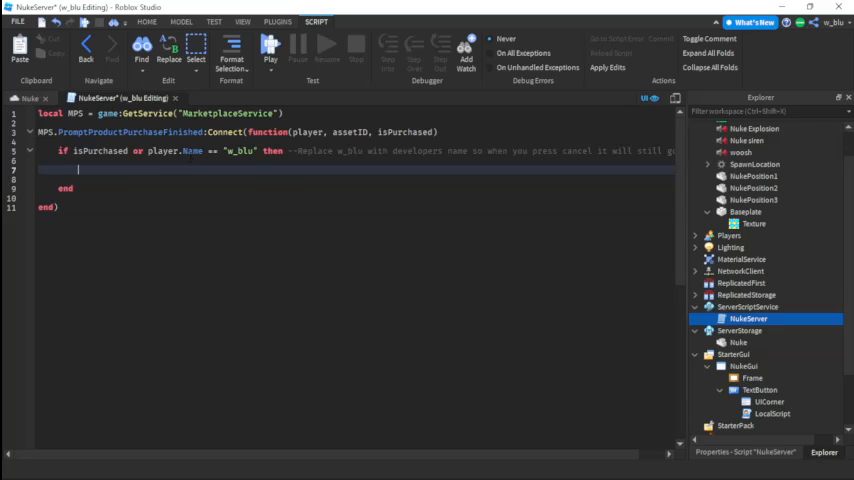
text(if assetID == 1258086595 then)
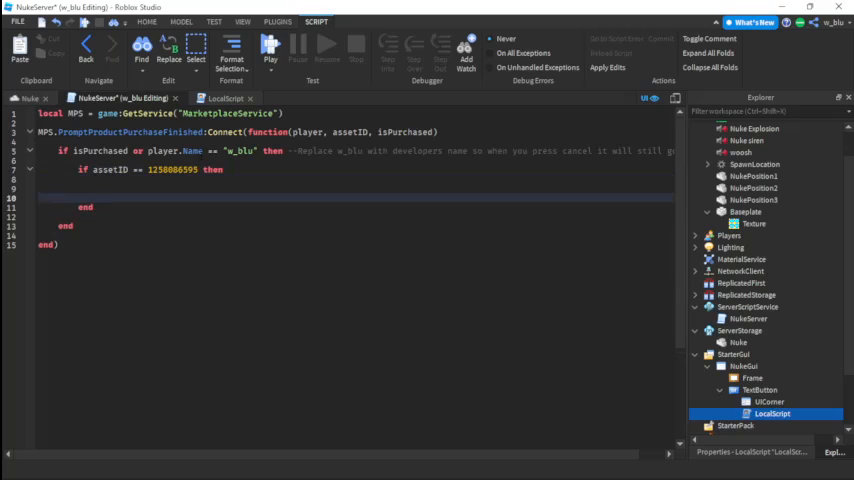
Step: Clone the Nuke into a local nuke variable and parent it to workspace
text(local nuke)
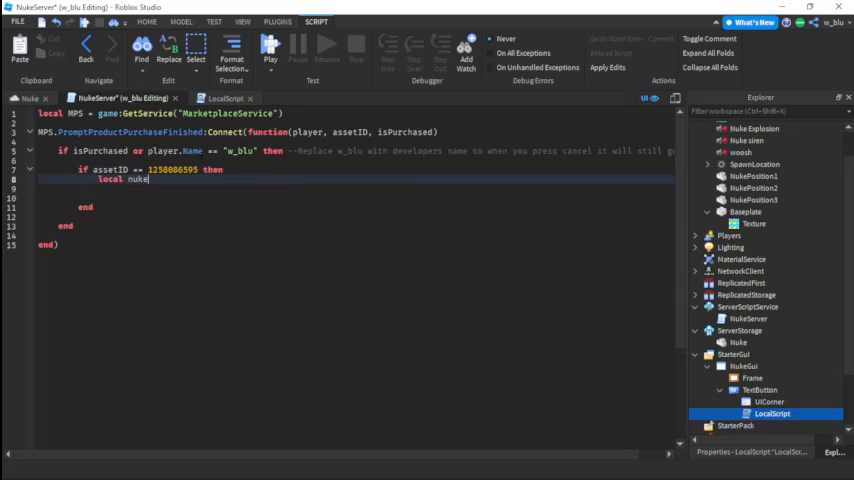
text(=)
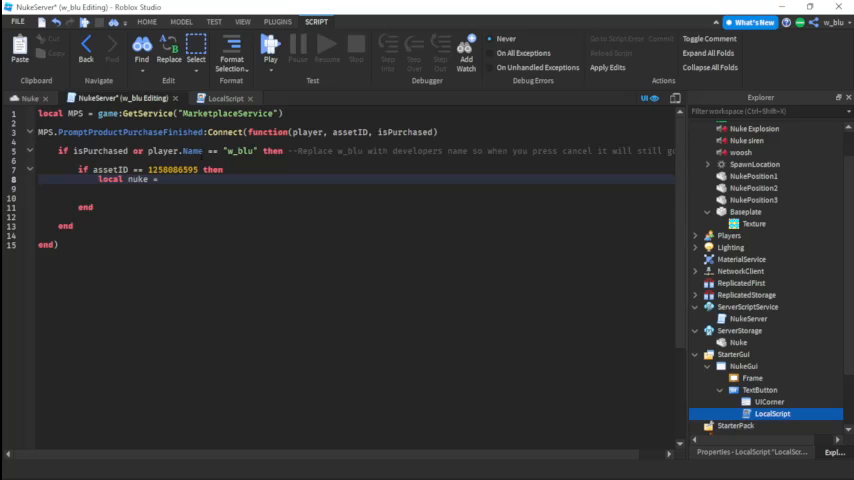
text(game)
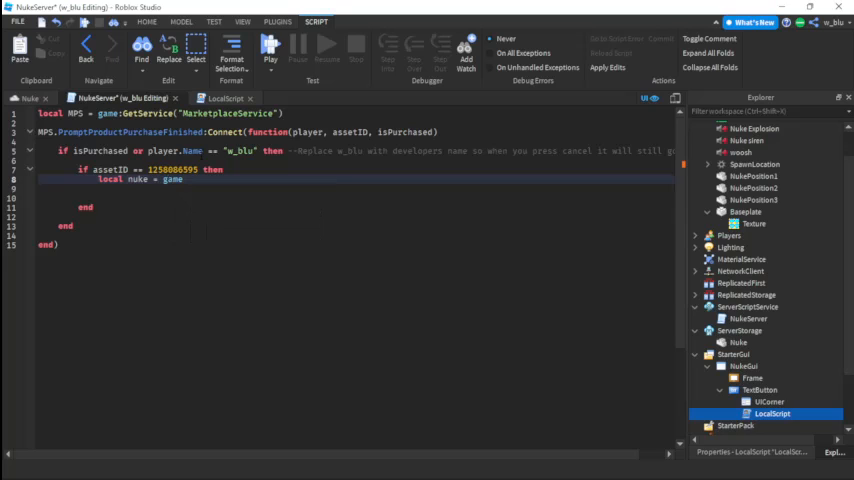
text(.)
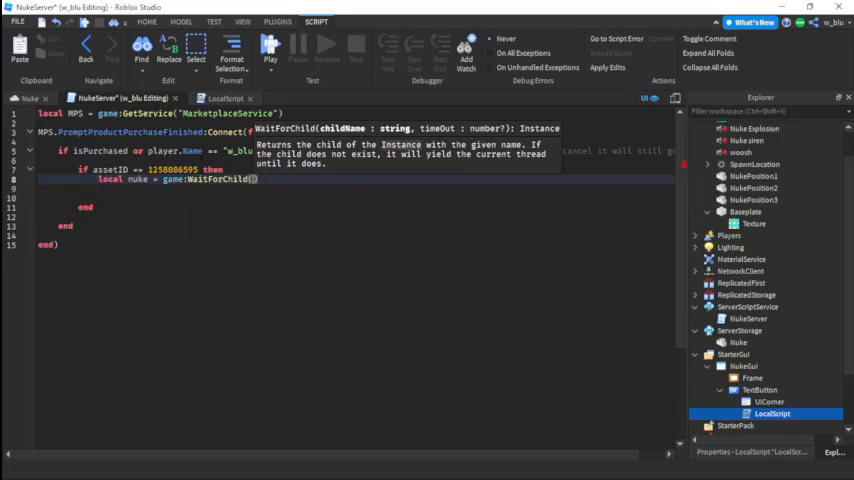
text(n")
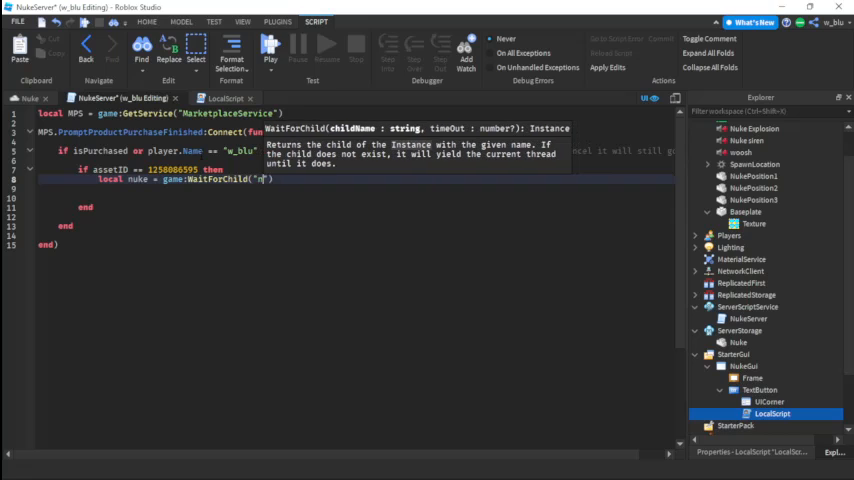
text(uke)
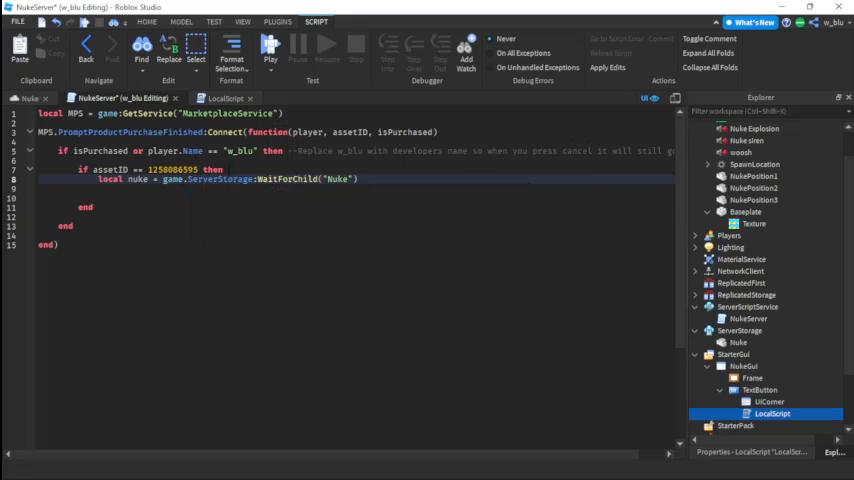
text(:clone()
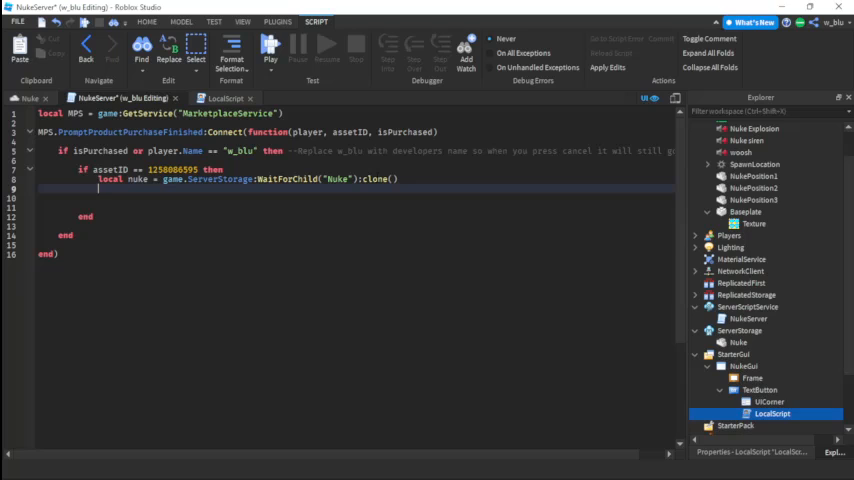
text(nuke.Parent = workspace)
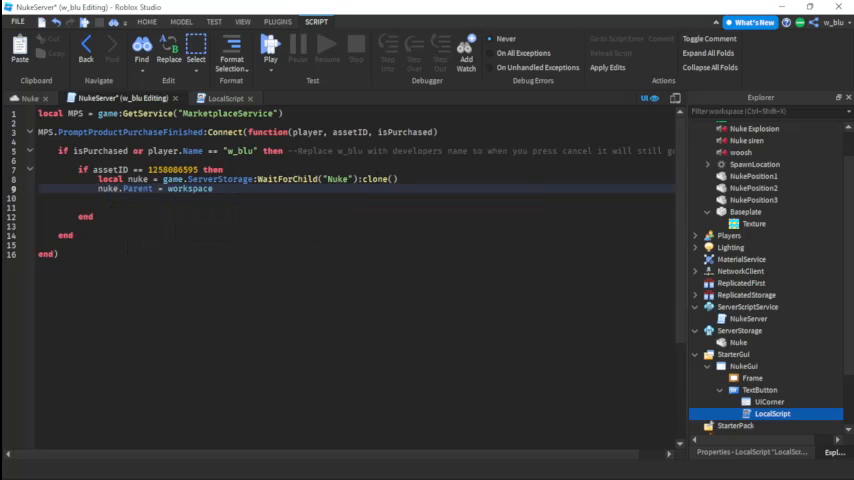
Step: Get TweenService and fire ReplicatedStorage.Chat to all clients with the player's launch message
text(local twe)
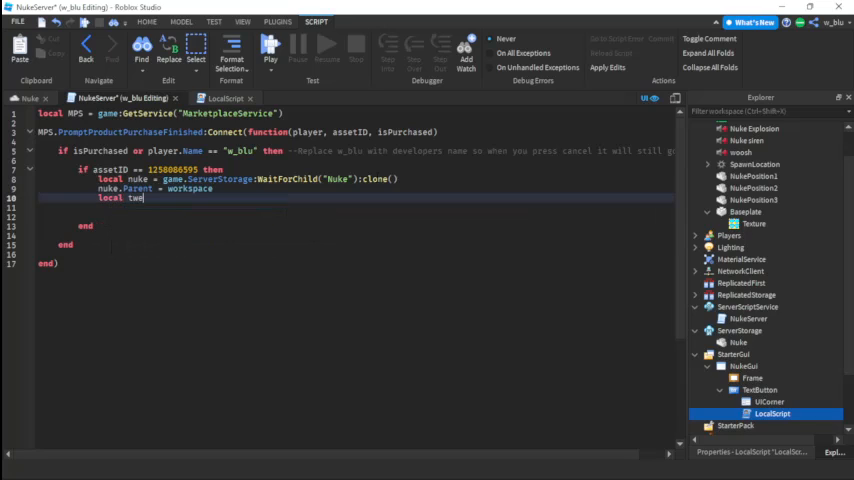
text(enService = game:GetService("TweenService)
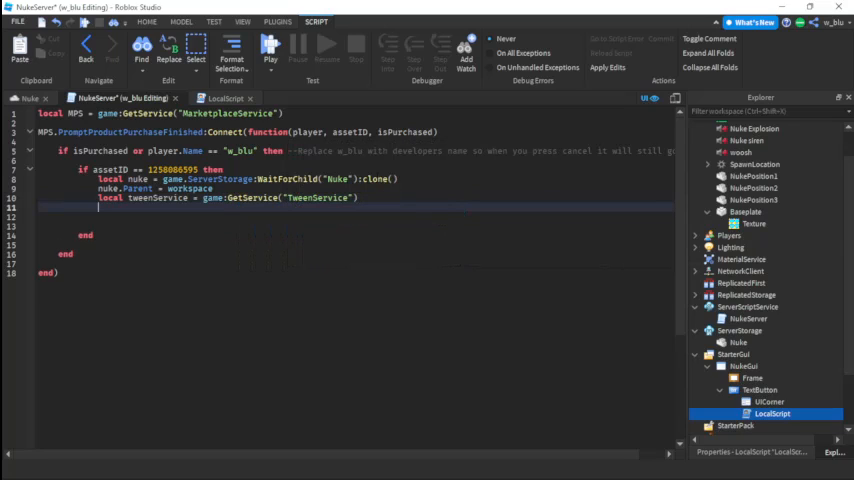
text(game.ReplicatedStorage.c)
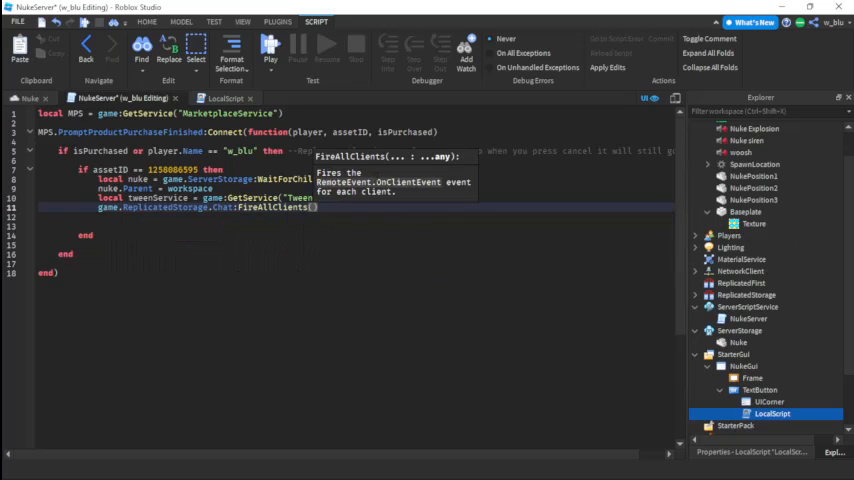
text(player.Name.." has just launched a nuke, watch out!)
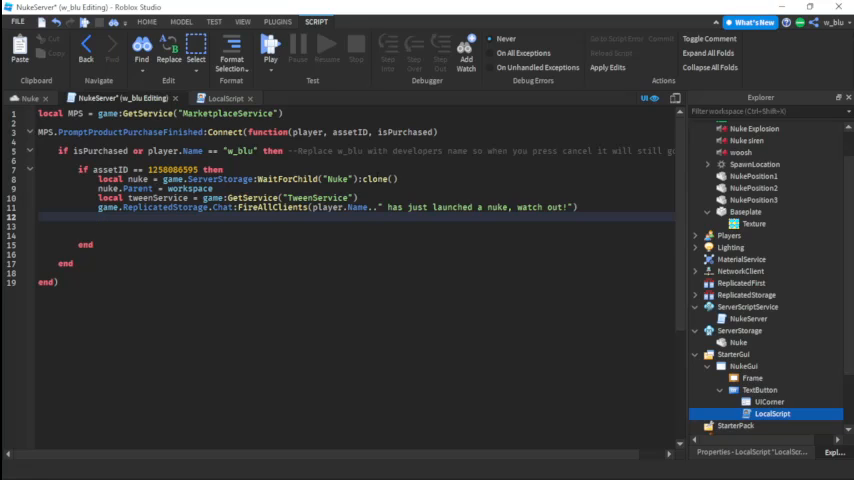
Step: Create a 15-second Linear, Out tween on the nuke, play it, and wait 15 seconds
text(local tween = tweenService:Create(nuke,)
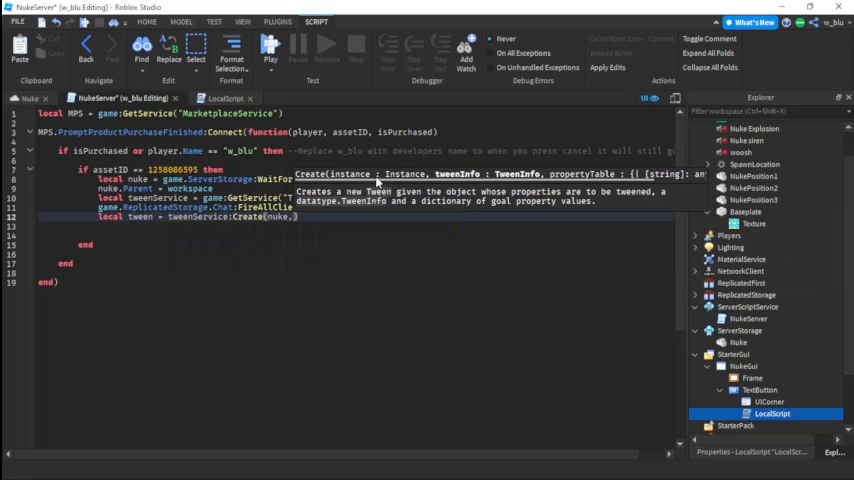
text(tw)
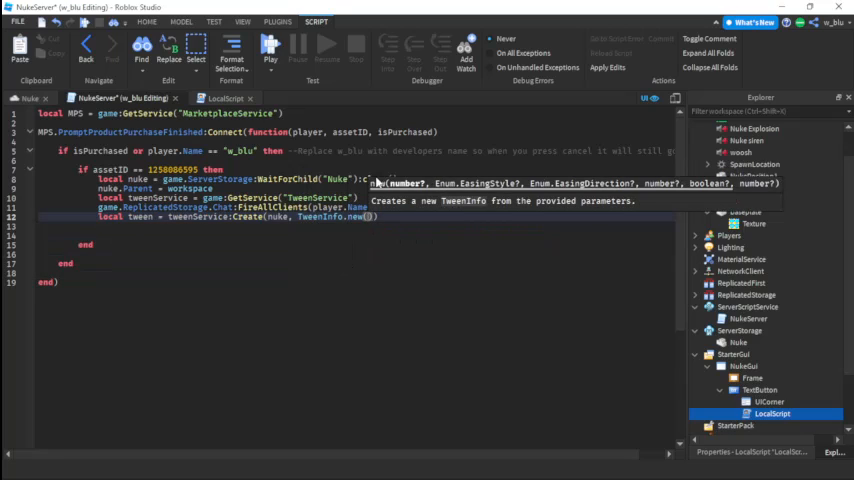
text(15)
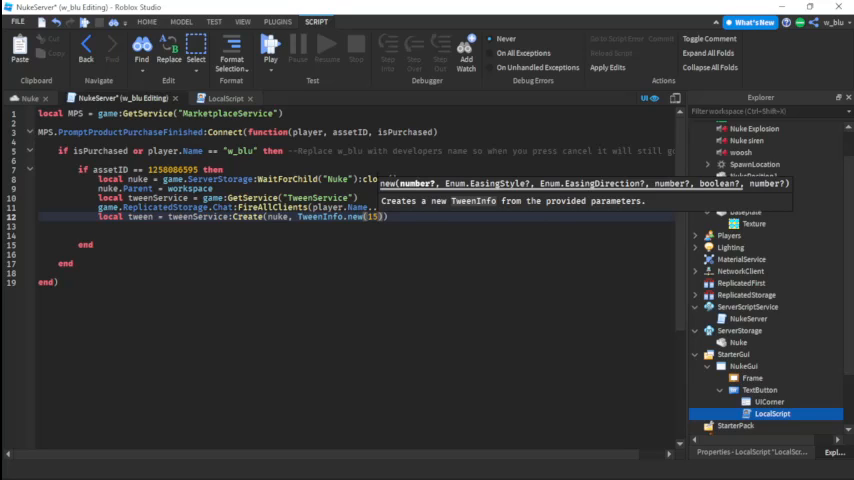
text(,)
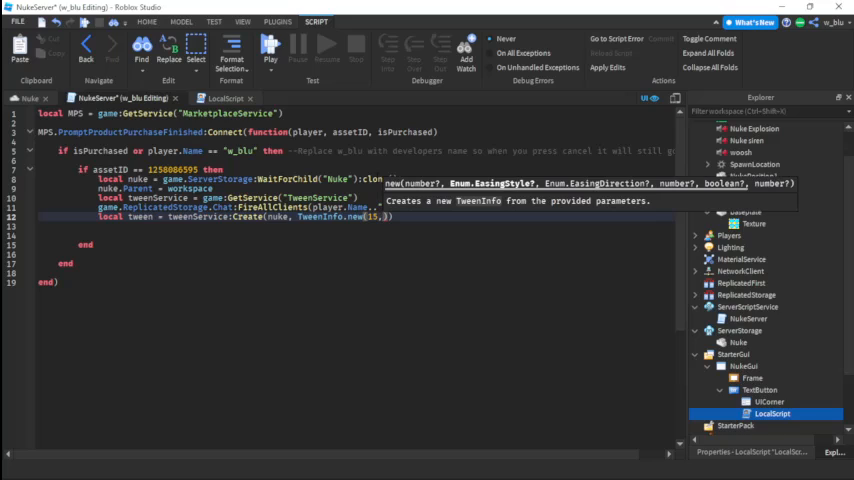
text(en)
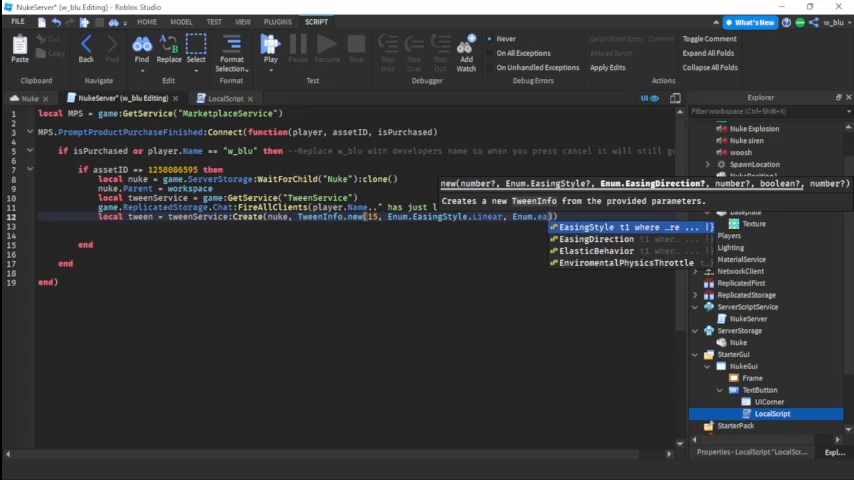
click(625, 227)
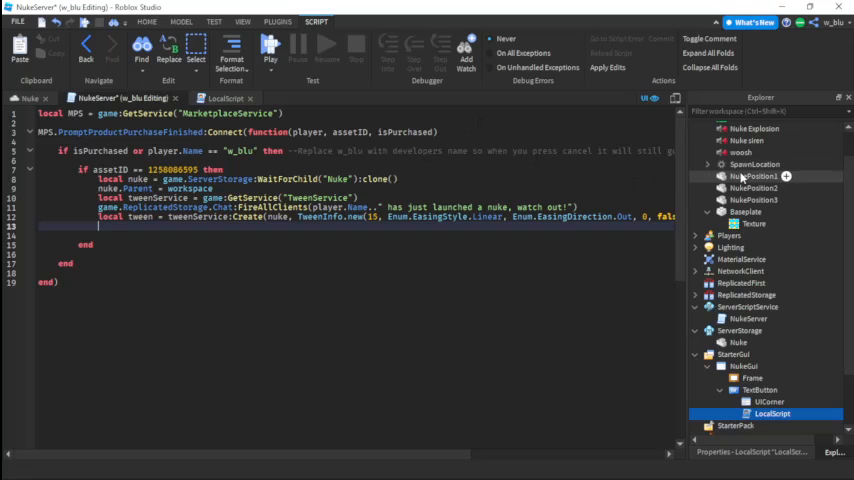
text(tween:Play())
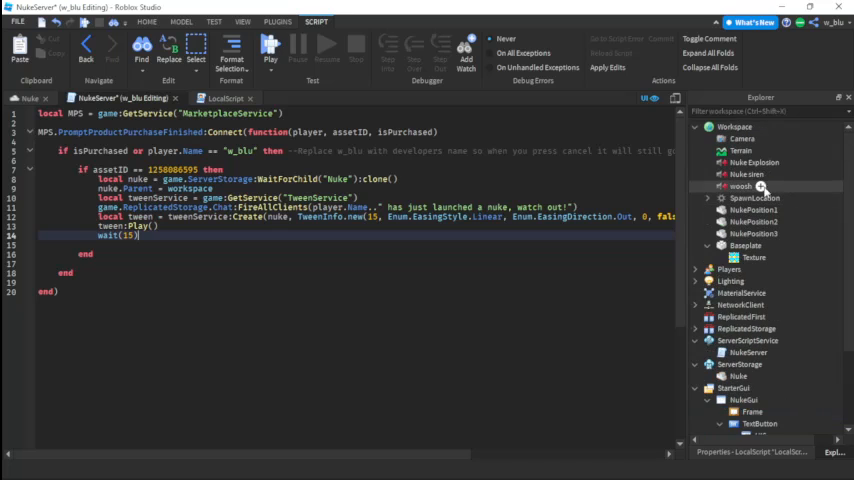
Step: Move the Nuke siren sound into NukePosition1 and review its SoundId in Properties
click(745, 174)
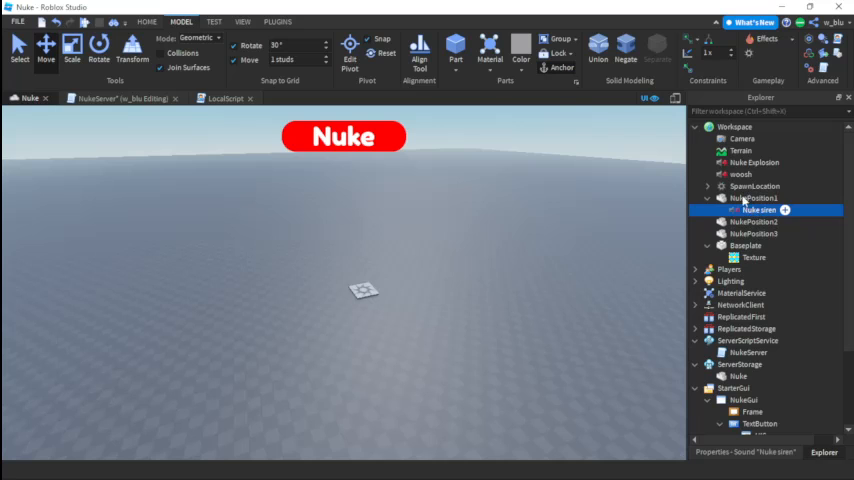
click(753, 197)
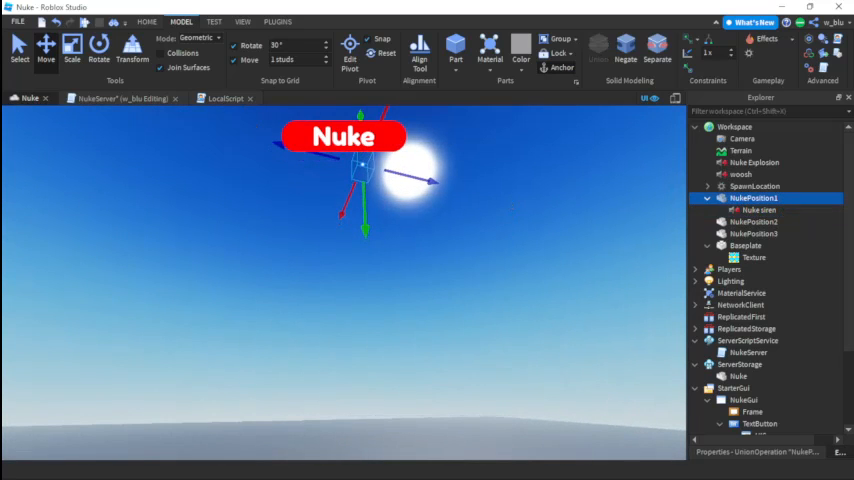
click(757, 210)
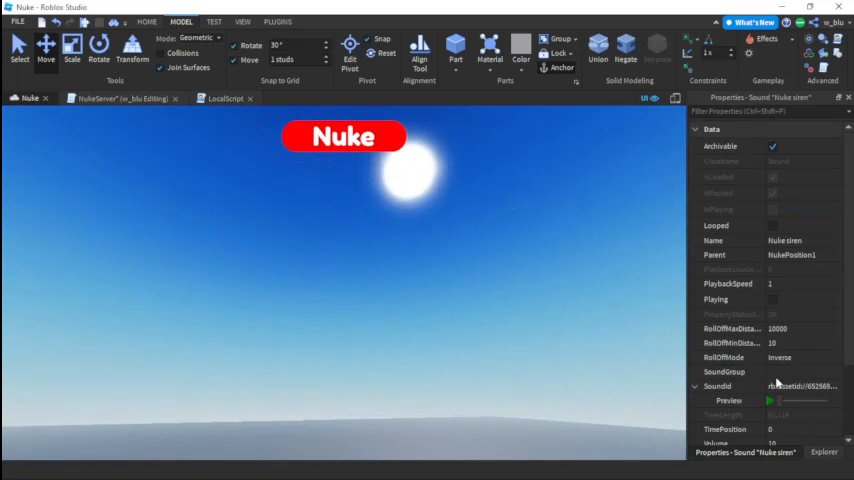
scroll(down, 3)
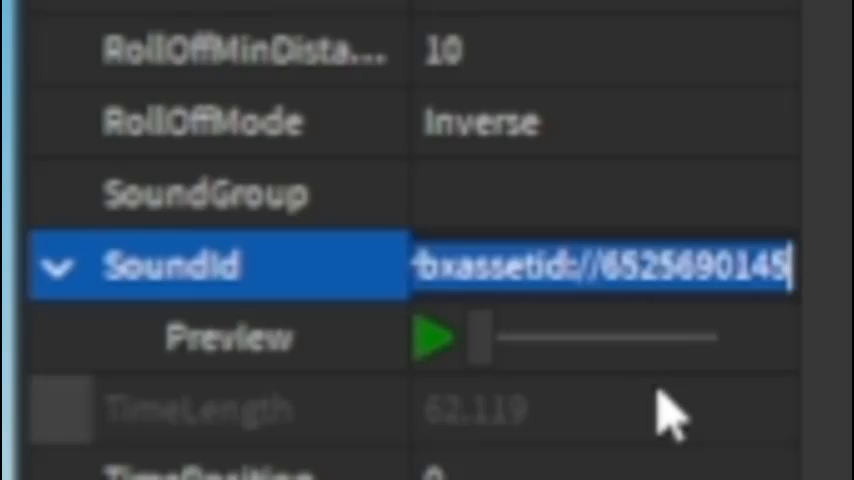
scroll(down, 3)
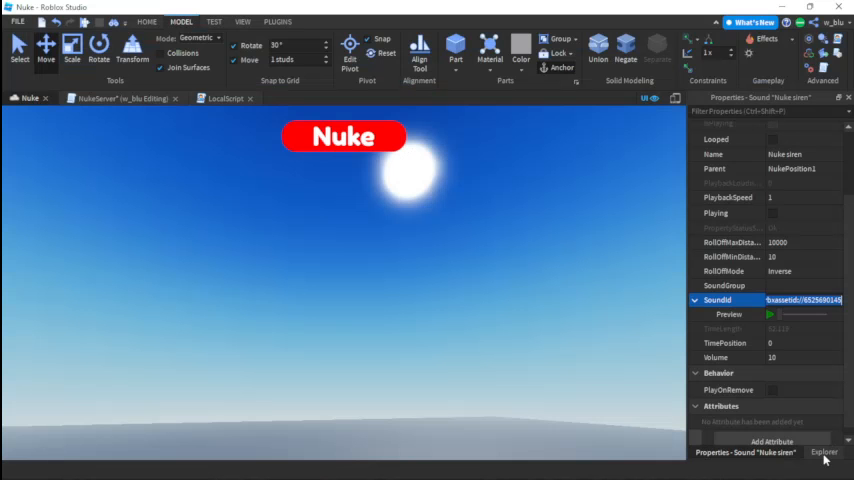
click(120, 98)
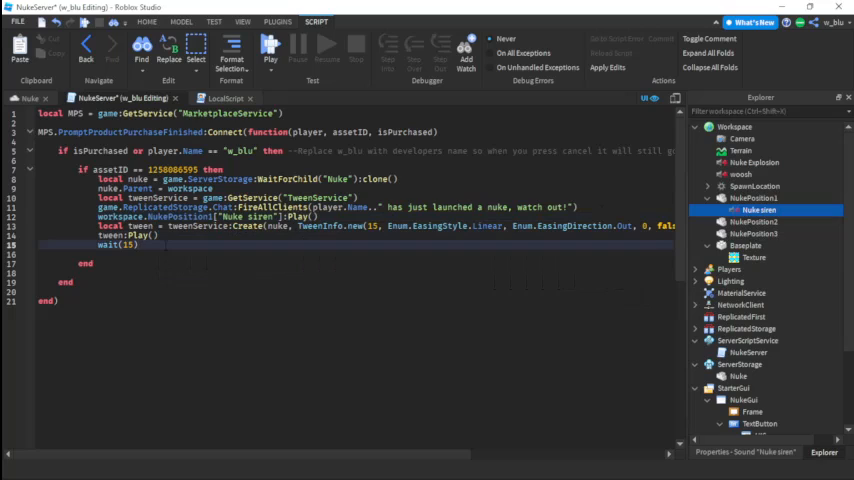
Step: Add a for i = 0,1,0.01 loop with a short wait and a nuke.CFrame Lerp line
text(for)
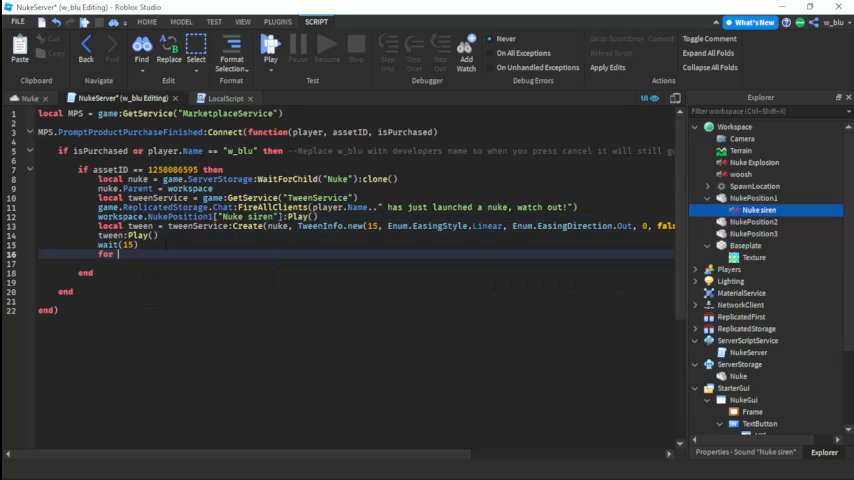
text(i = 0,)
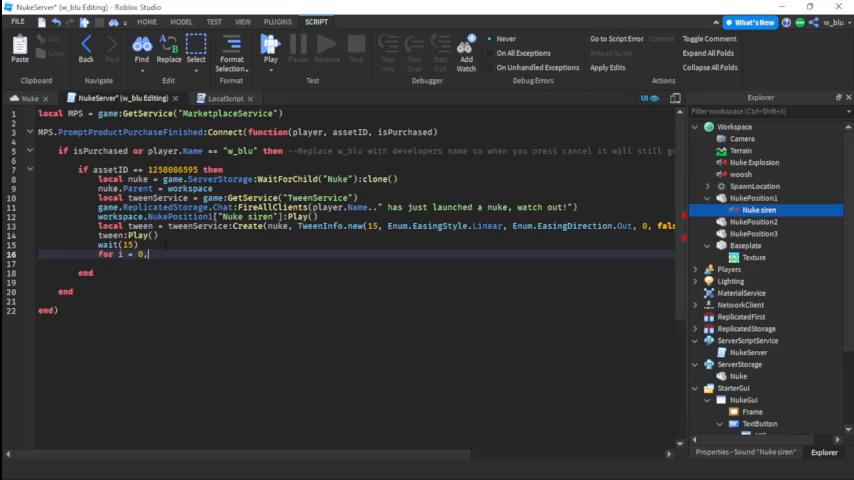
text(1,)
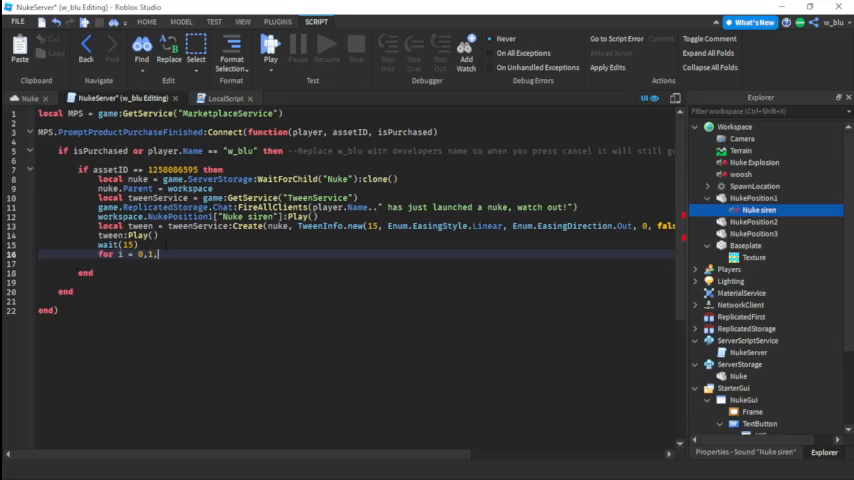
text(0.01)
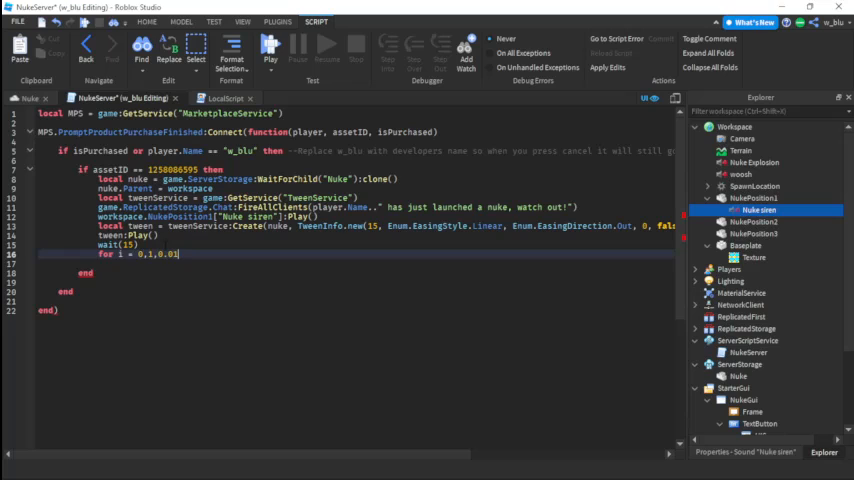
text(wait(.1)
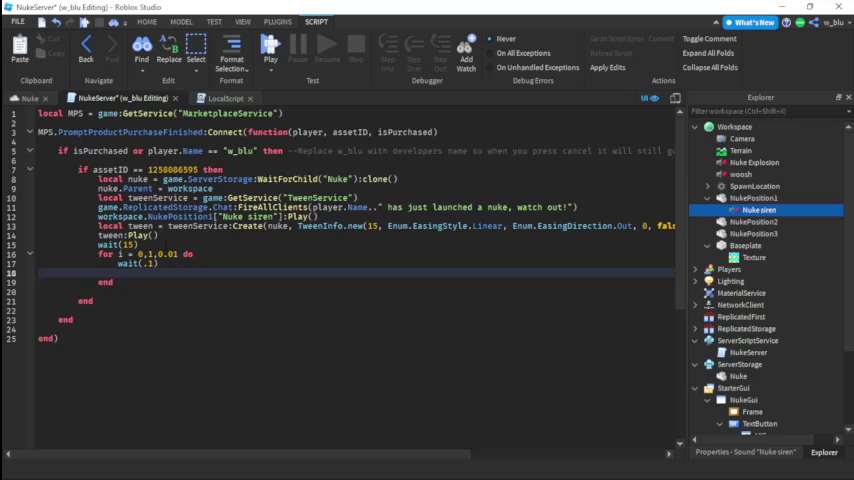
text(nuke.CFrame = nuke.CFrame:Lerp()
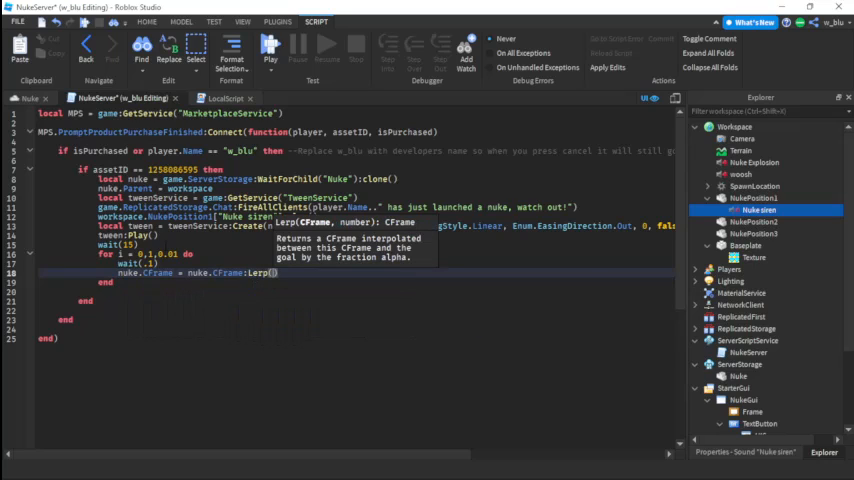
text(error()
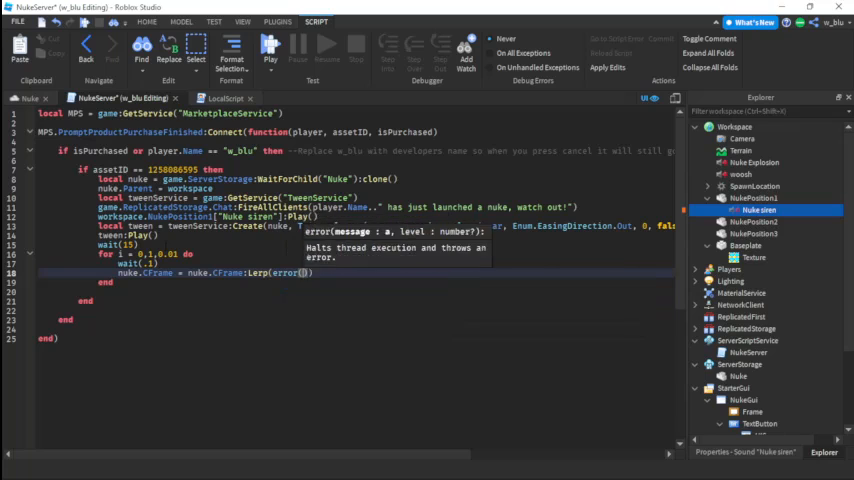
text(workspace)
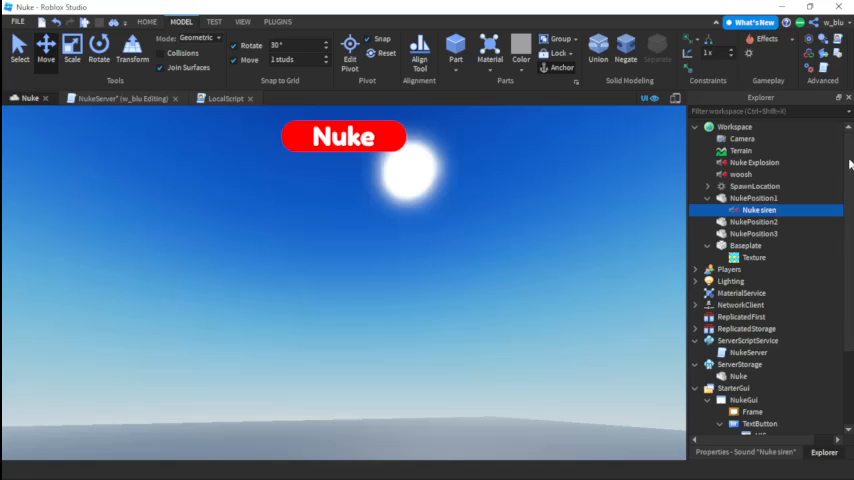
Step: Switch to the NukeServer script and put the caret right after the loop's end
click(753, 222)
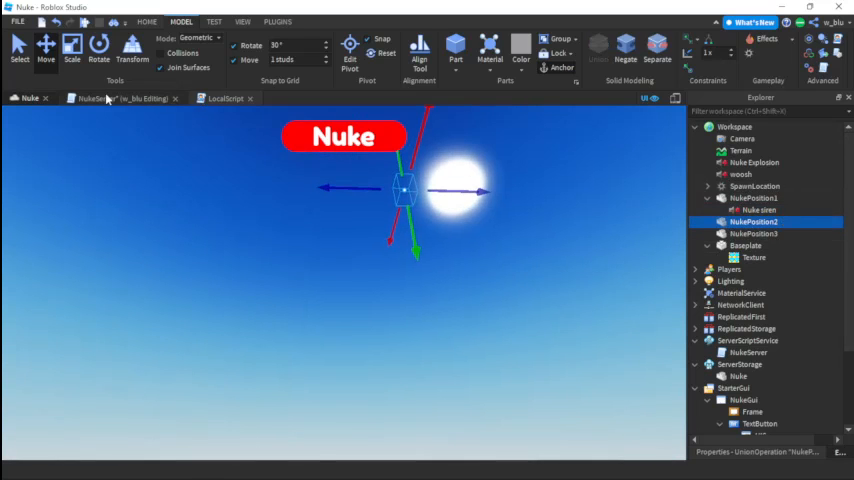
click(120, 98)
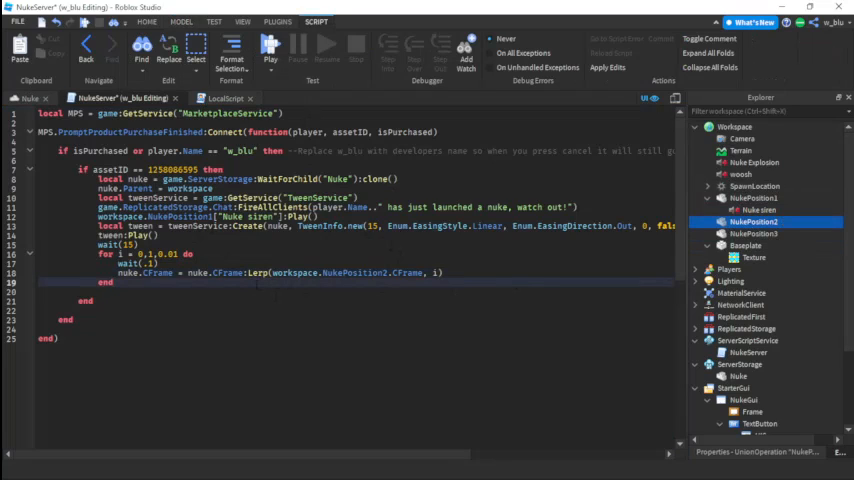
click(114, 282)
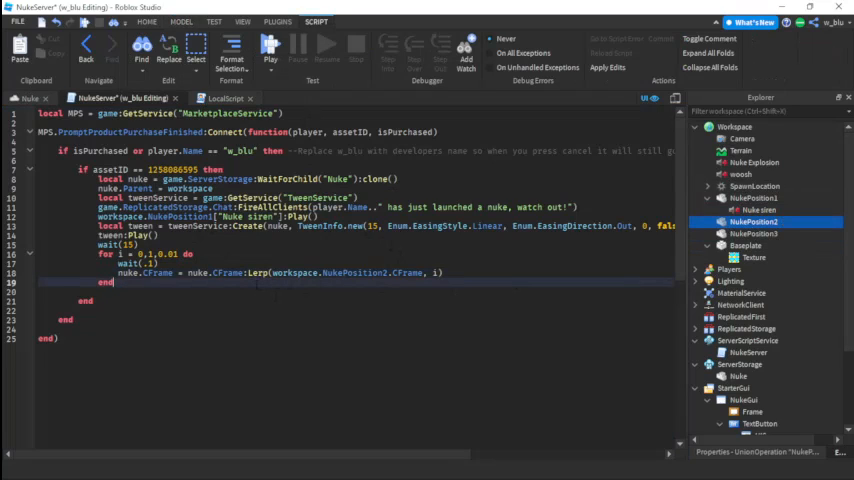
Step: After the loop, create and play a 1.5-second tween2, then pause the Nuke siren
text(local twene)
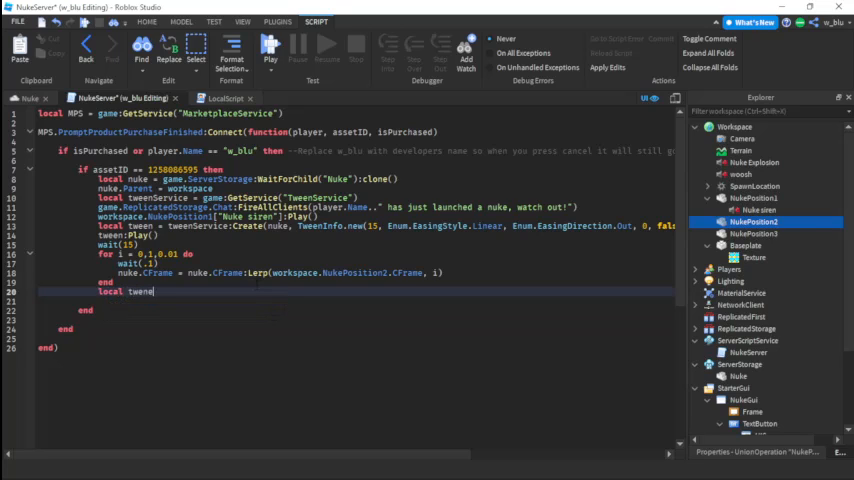
text(2)
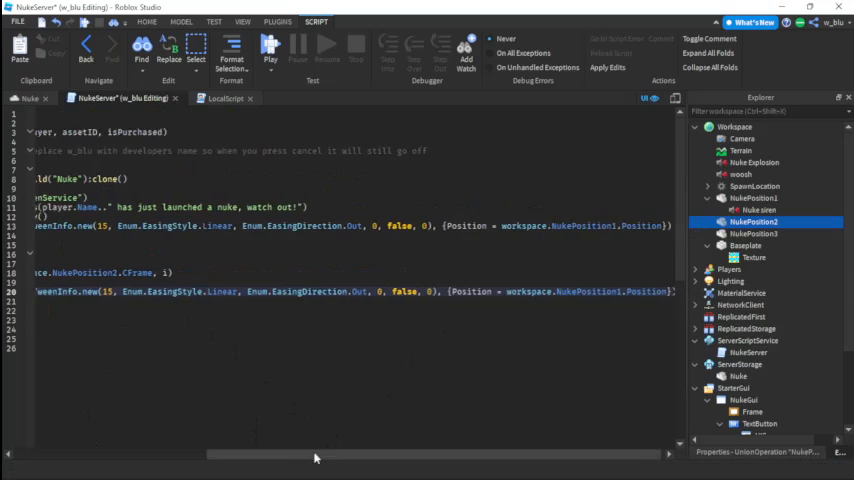
scroll(left, 3)
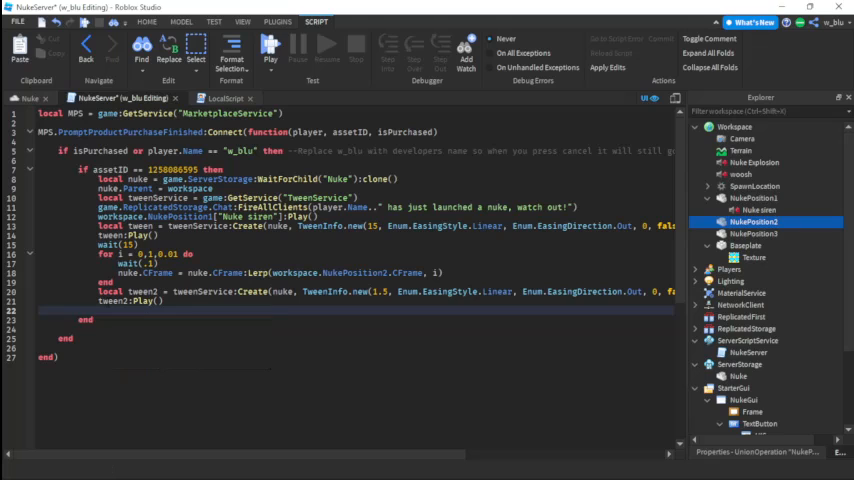
text(workspace.NukePosition1["Nuke siren)
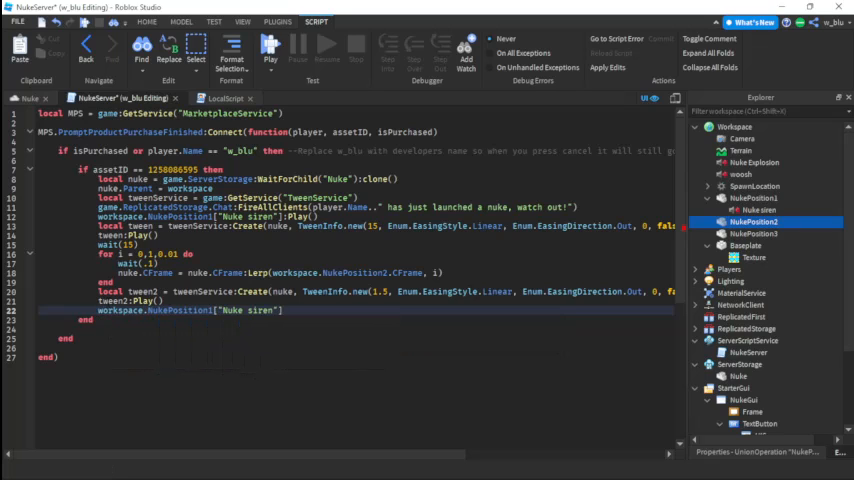
text(:Pause())
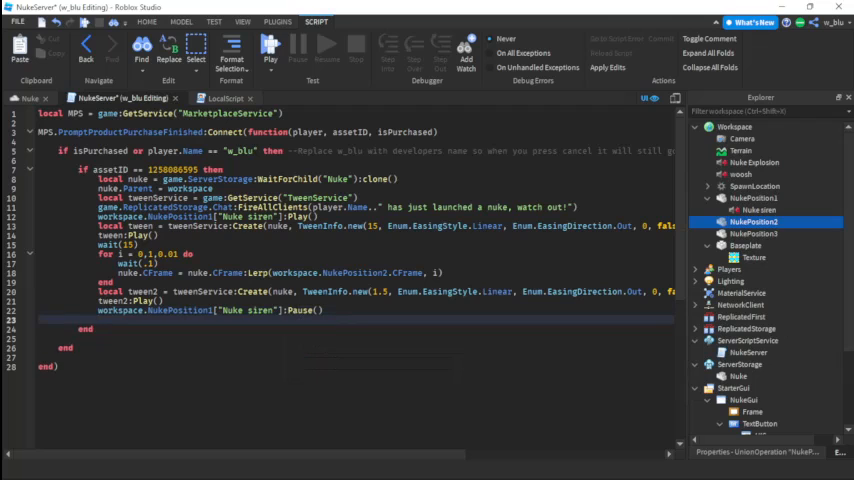
Step: Place woosh in the Nuke model, add nuke.woosh:Play() and wait(1.5), then show the place
click(742, 174)
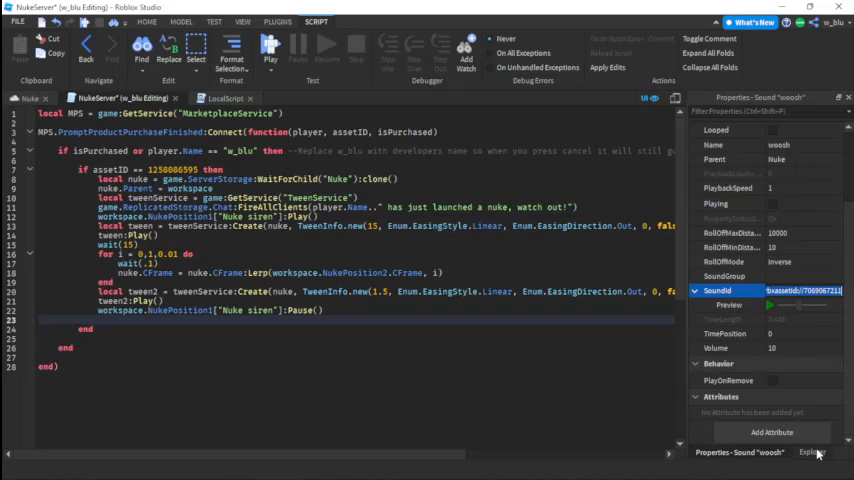
click(812, 452)
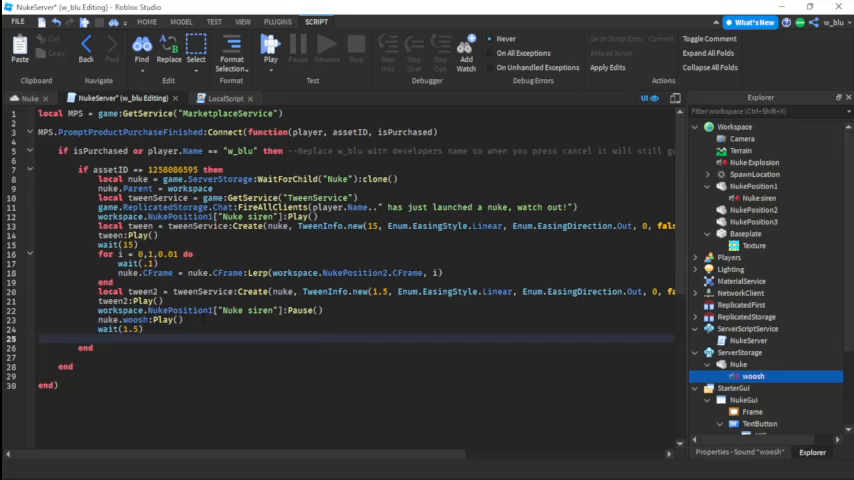
click(32, 98)
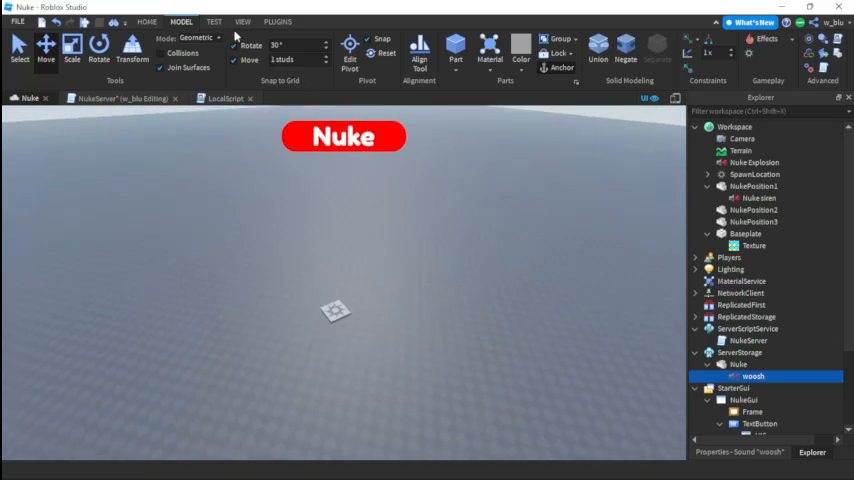
Step: Insert a 540-stud sphere Part, colour it New Yeller, change its material, and begin renaming it
click(146, 22)
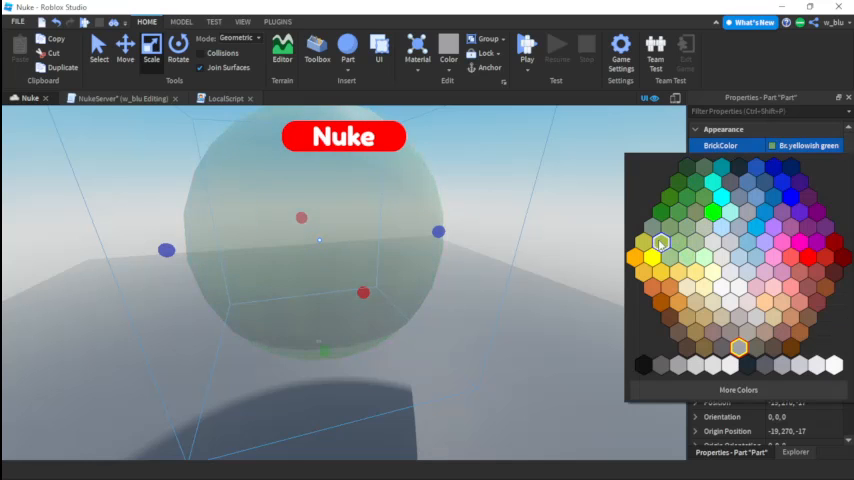
click(661, 240)
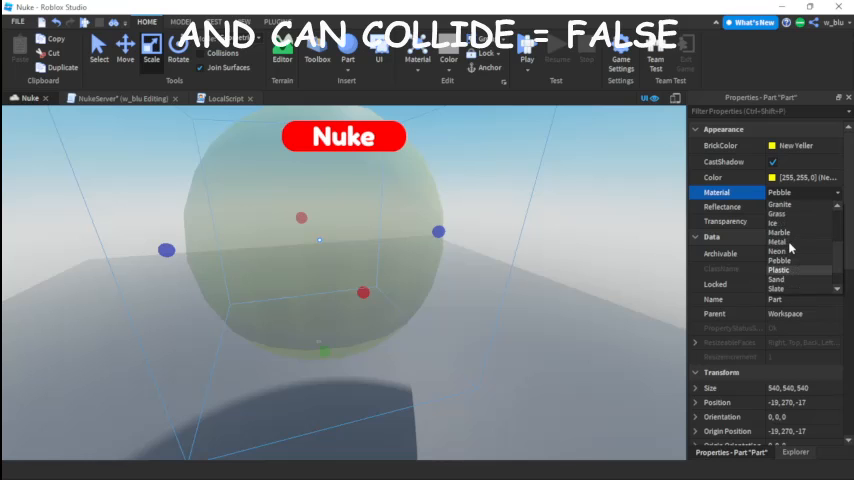
click(777, 251)
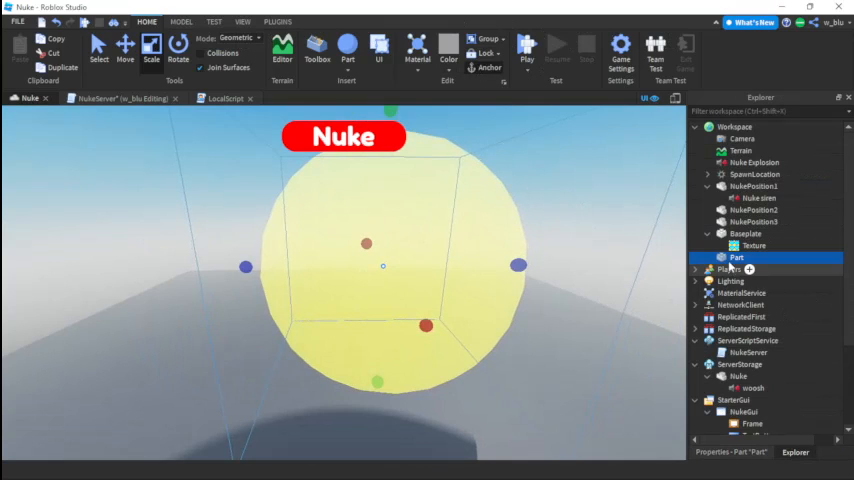
double_click(737, 257)
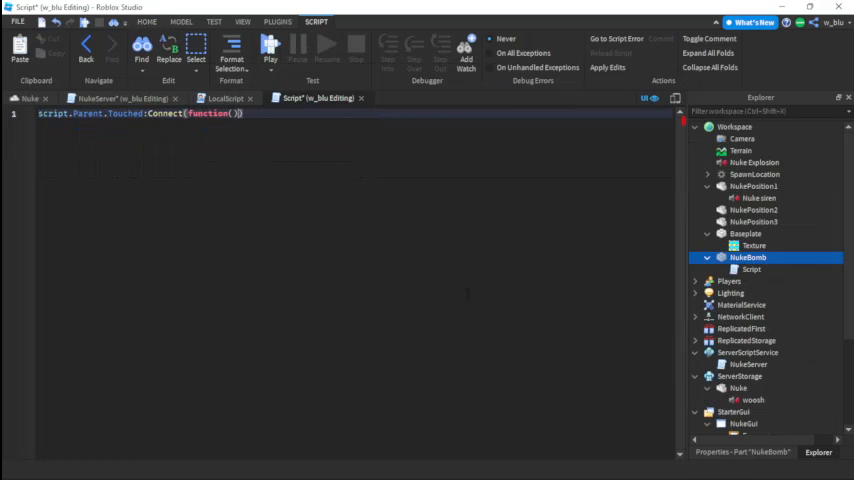
Step: Name the sphere NukeBomb, add a Touched script setting Humanoid.Health = 0, and move it to ServerStorage
text(h))
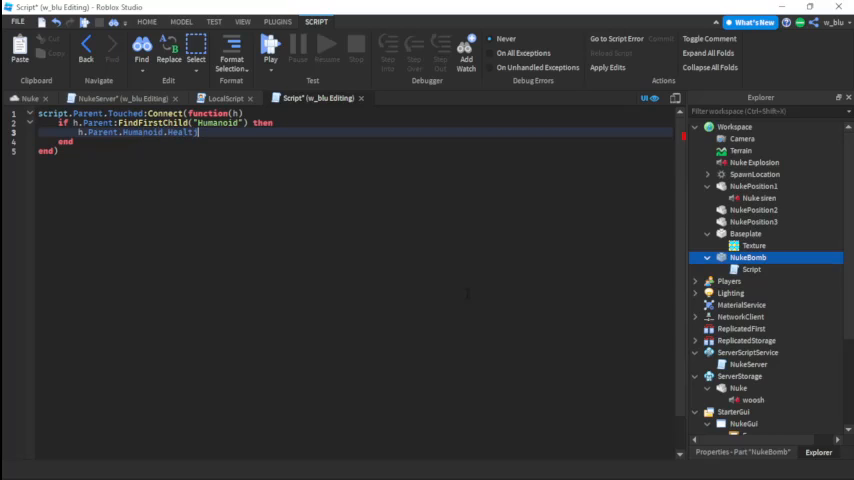
text(= 0)
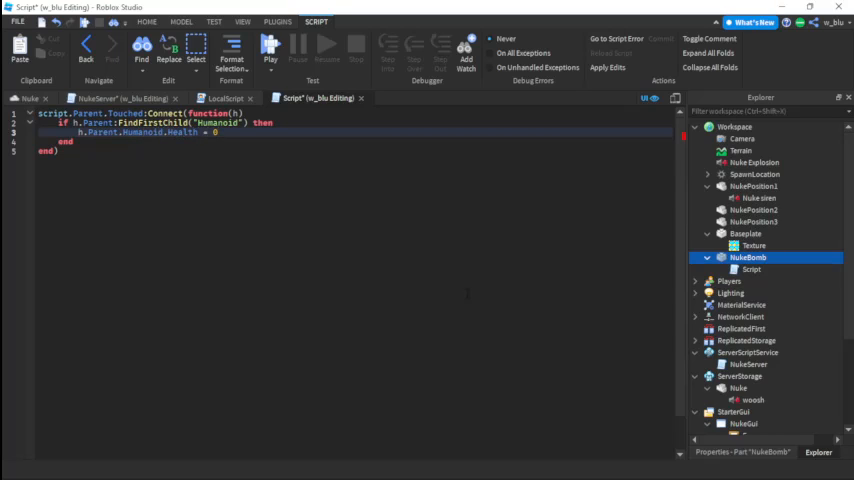
mouse_move(748, 258)
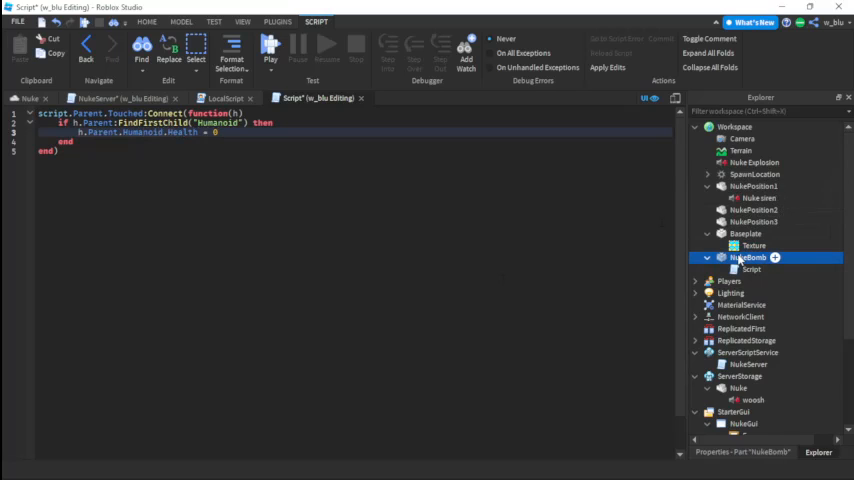
click(707, 257)
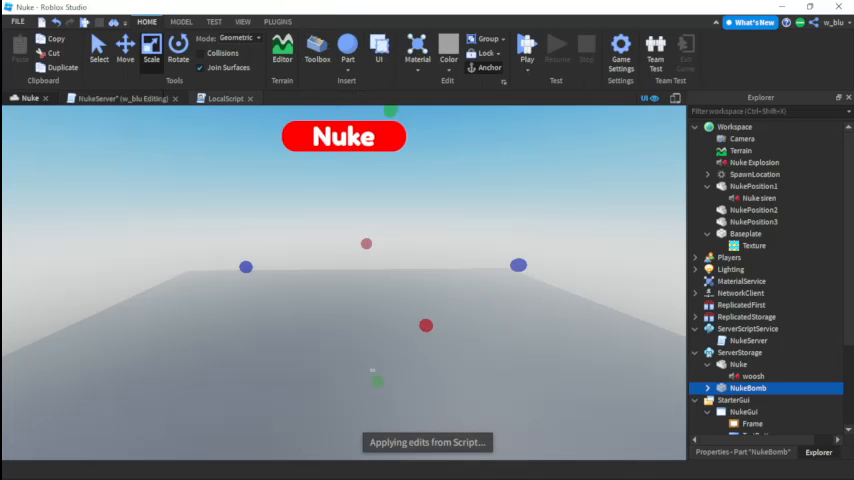
Step: In NukeServer, clone NukeBomb from ServerStorage and set the clone's Parent to workspace
click(110, 98)
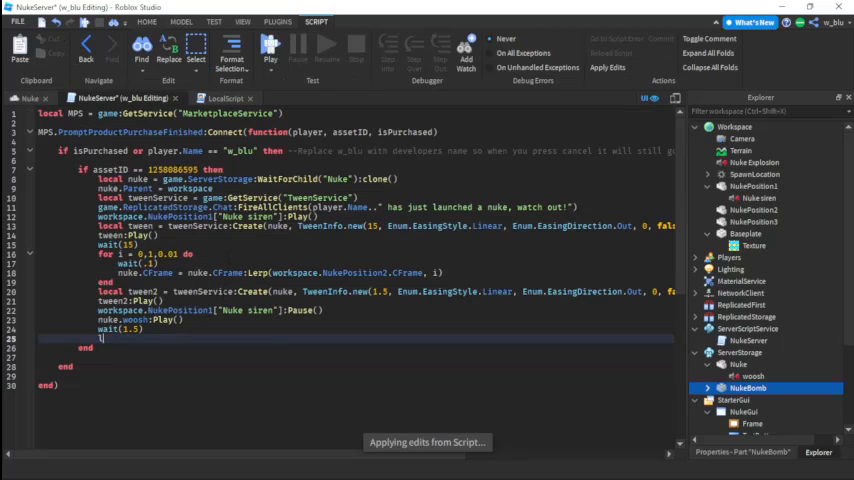
text(local clone)
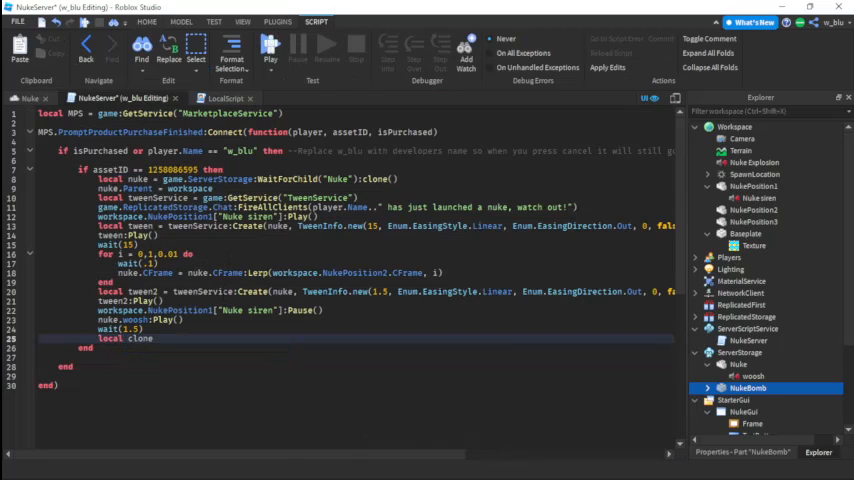
text(=)
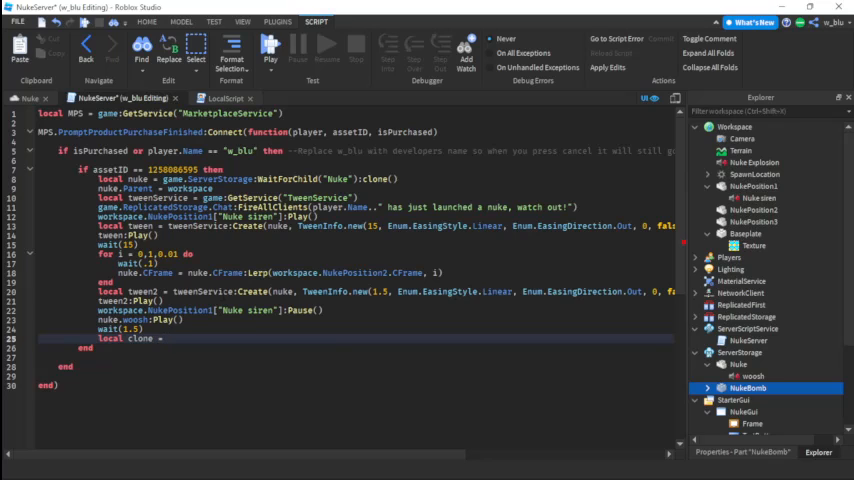
text(game.ServerStorage.nu)
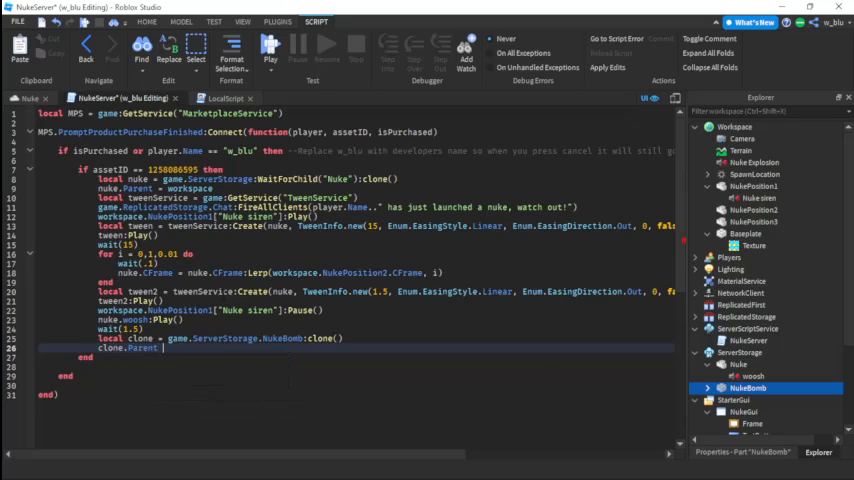
text(= workspace)
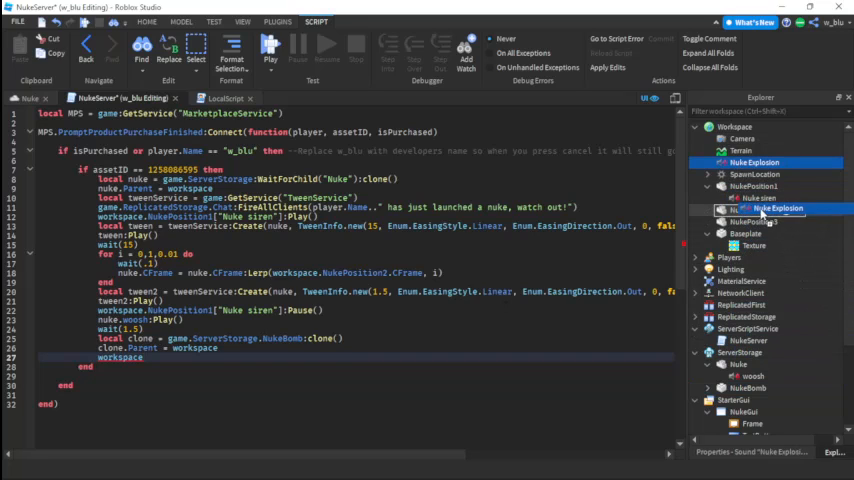
Step: Drag the Nuke Explosion sound into the Nuke model in ServerStorage
click(765, 364)
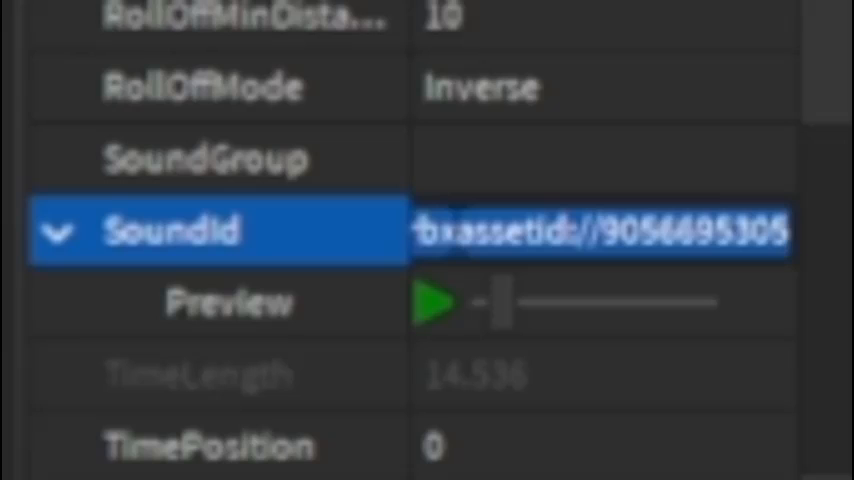
mouse_move(610, 325)
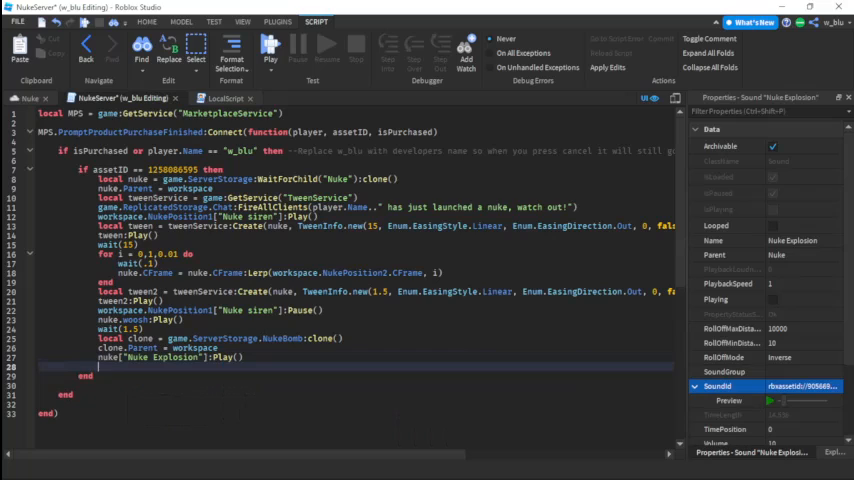
Step: Add clone:Destroy() and nuke:Destroy() after the last FireAllClients call, then select the NukeClient name
text(g)
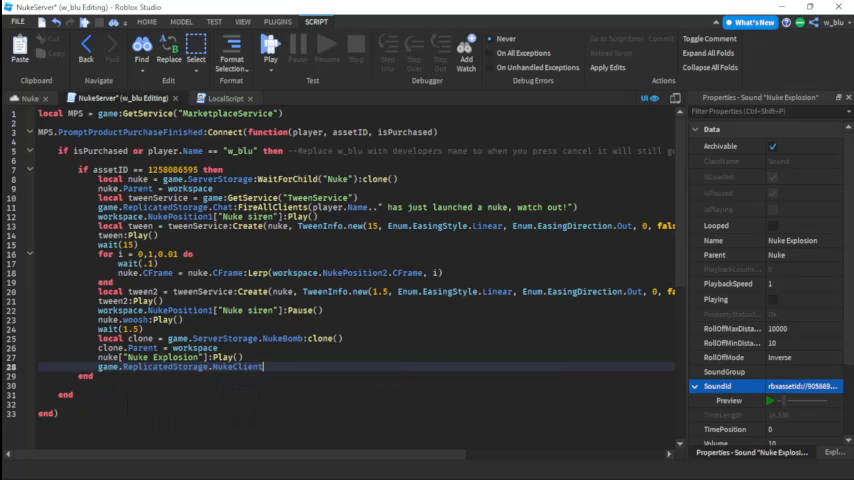
text(fire)
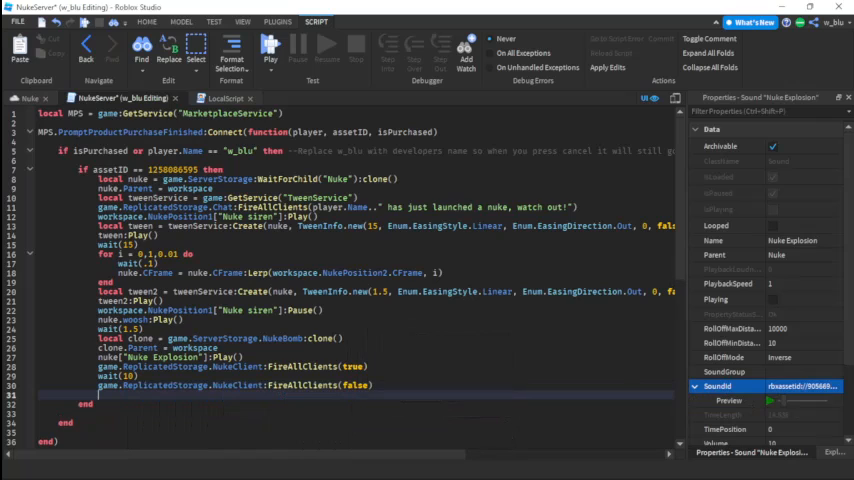
text(clone)
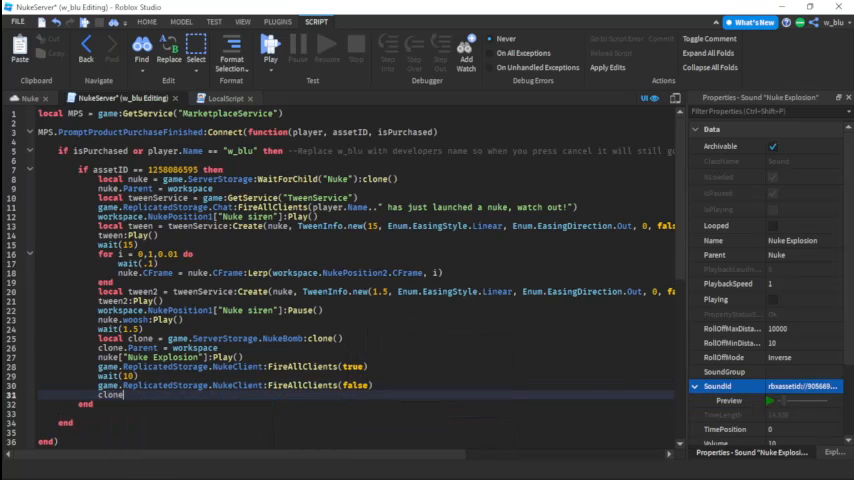
text(:Destroy()
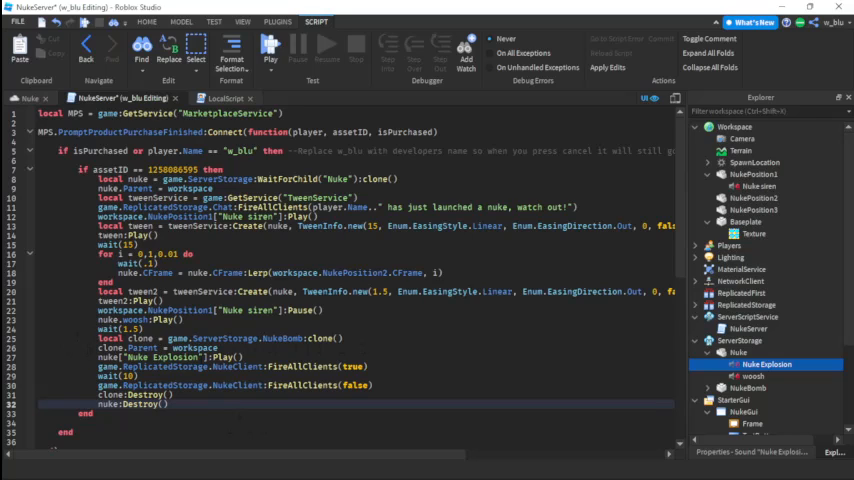
double_click(237, 366)
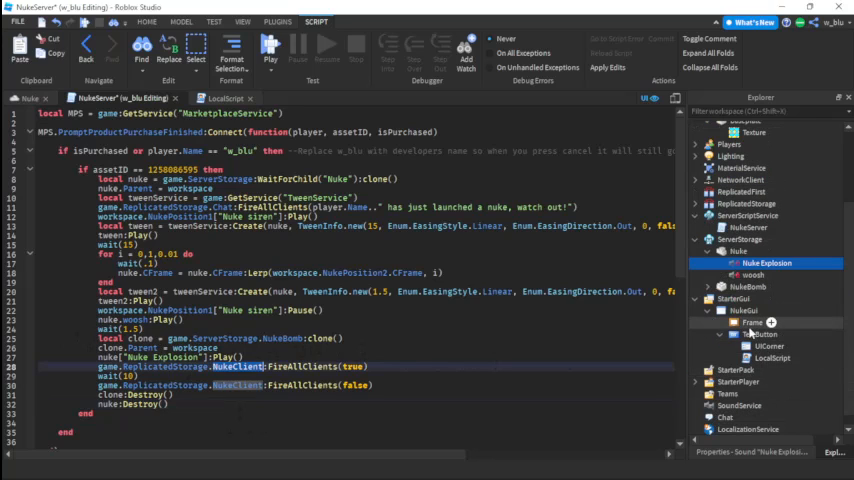
Step: Insert a LocalScript under the NukeGui Frame and start its game.ReplicatedStorage code
click(753, 322)
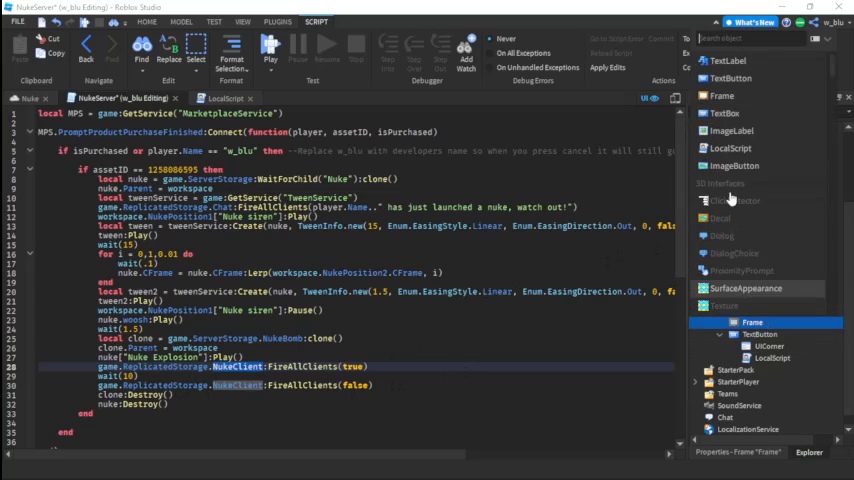
click(300, 98)
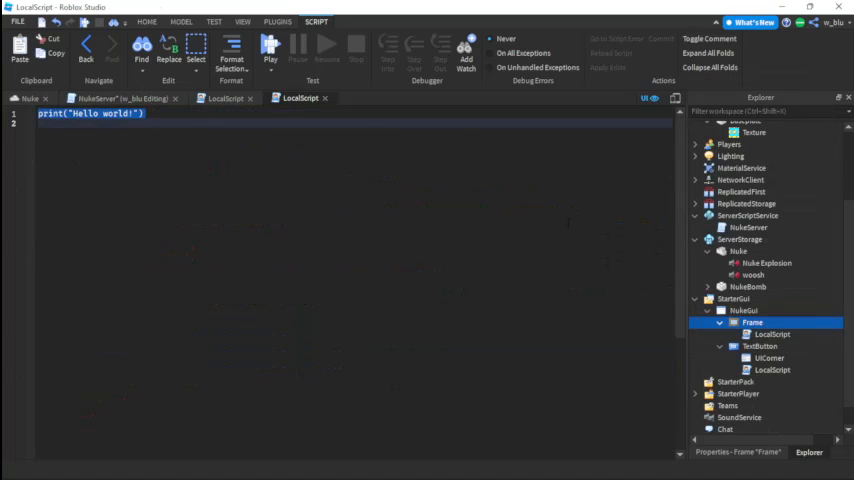
text(game.ReplicatedStorage.)
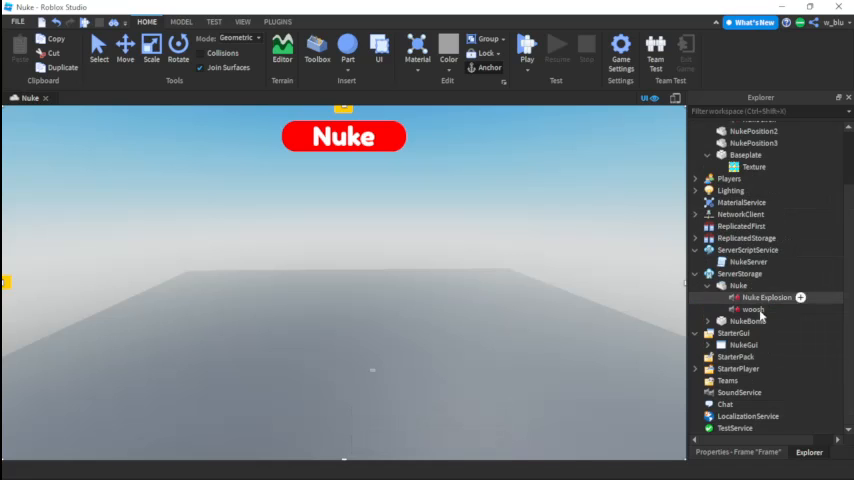
Step: In the Chat LocalScript, define a Toothpaste BrickColor and connect ReplicatedStorage.Chat.OnClientEvent to a handler
click(733, 333)
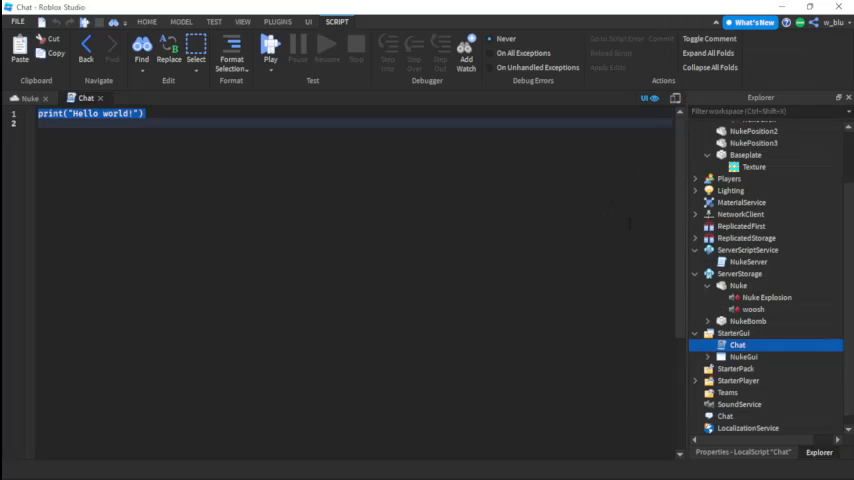
text(local b)
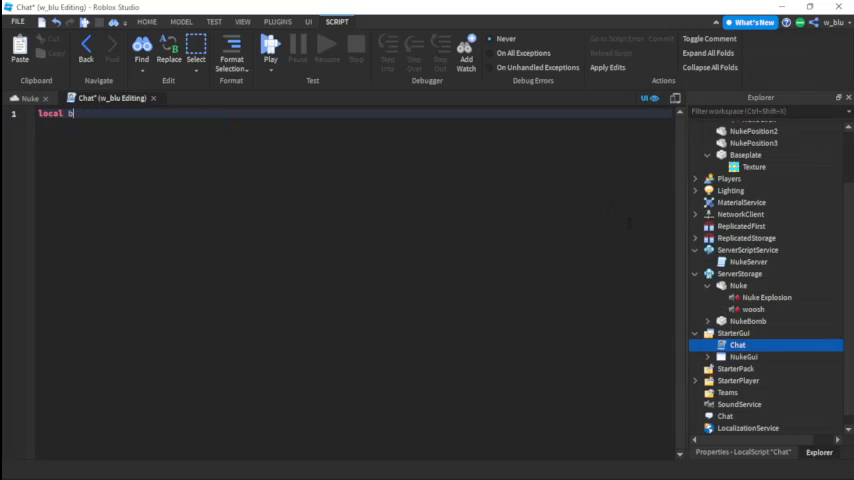
text(brickColor = brickColor.new()
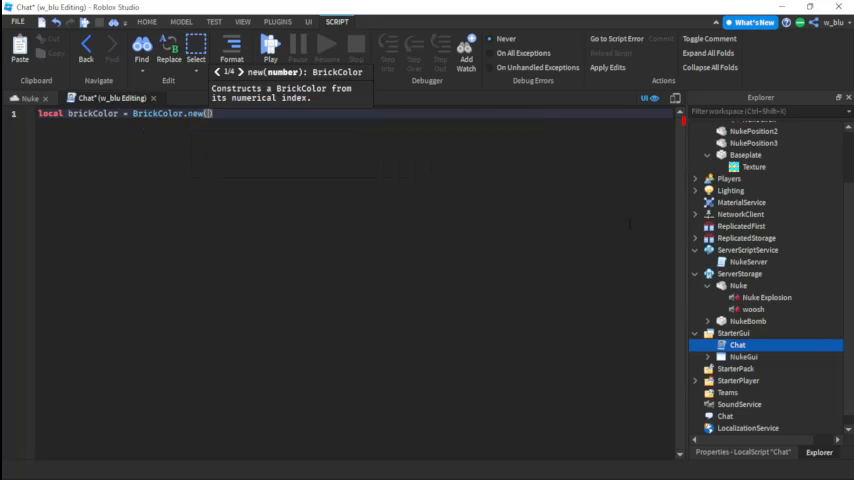
text("Toothpaste")
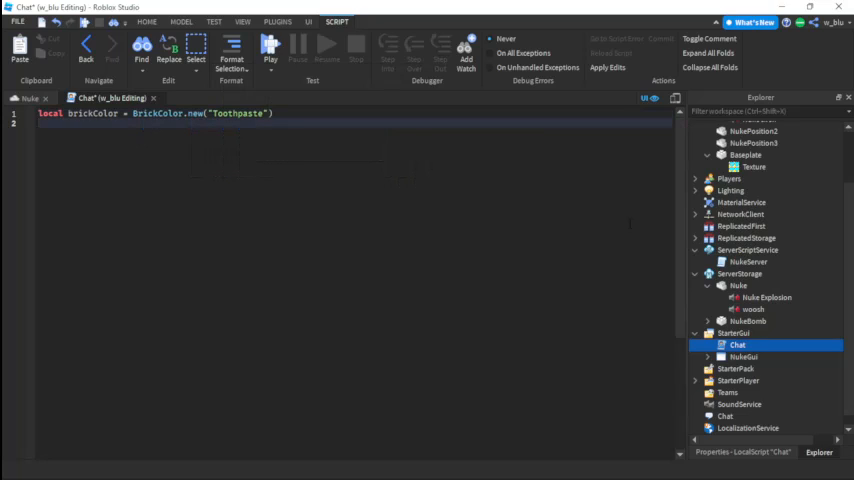
text(game.ReplicatedStorage.c)
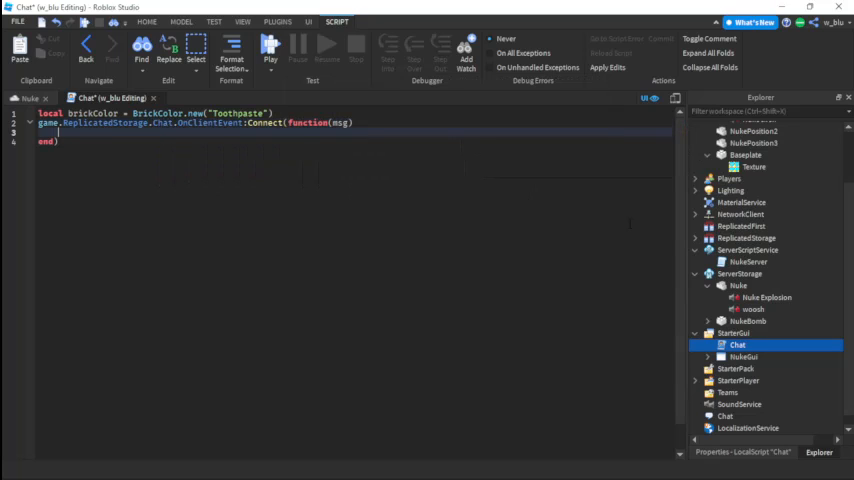
text(if string.f)
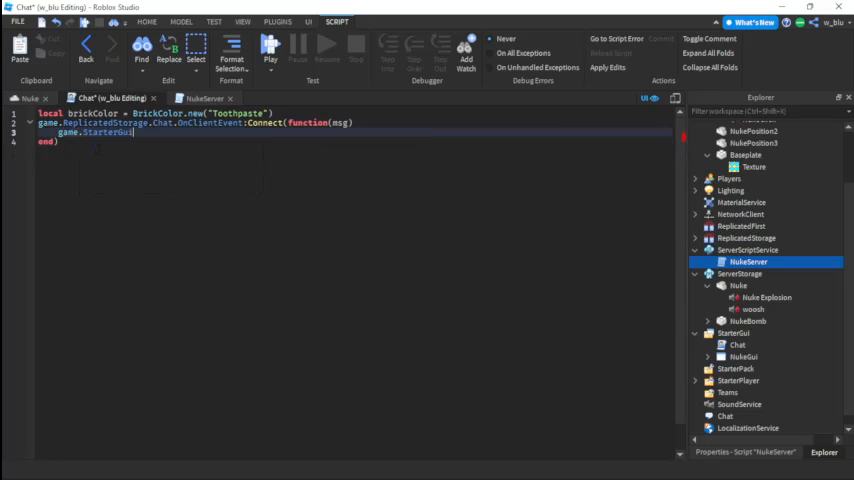
Step: Call SetCore("ChatMakeSystemMessage") with msg text, FredokaOne font, Toothpaste colour and an autocompleted font size
text(:SetCore("cha)
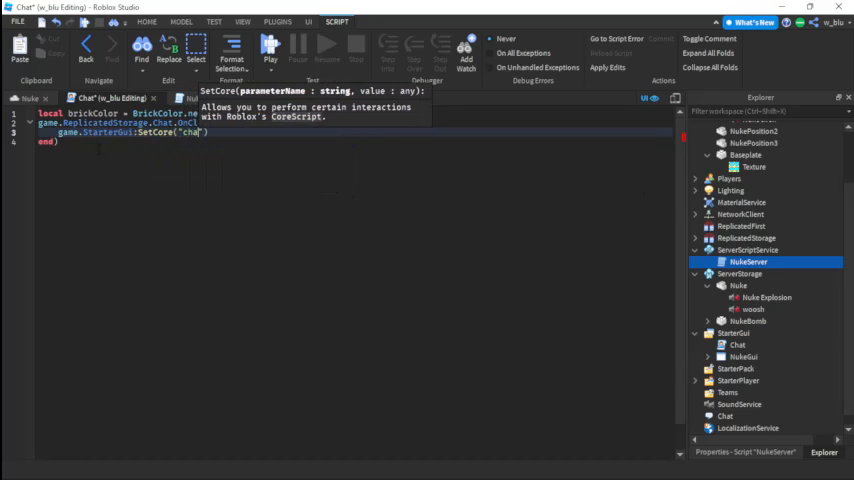
text(Chats)
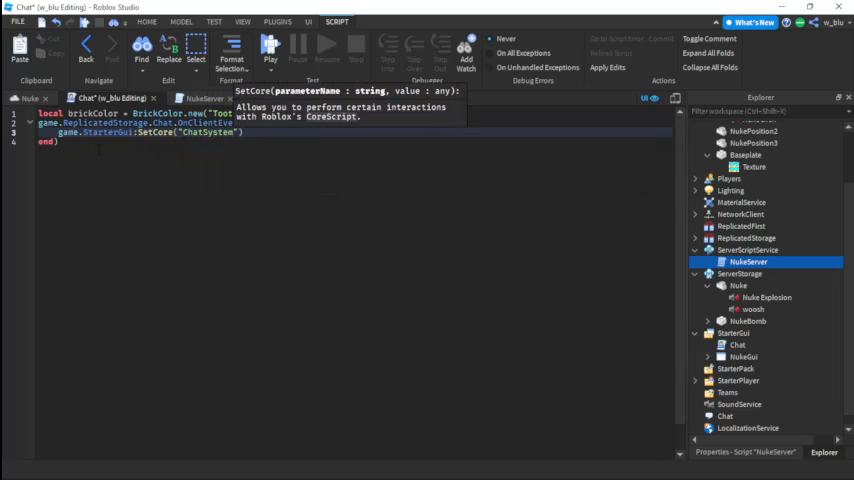
text(Make)
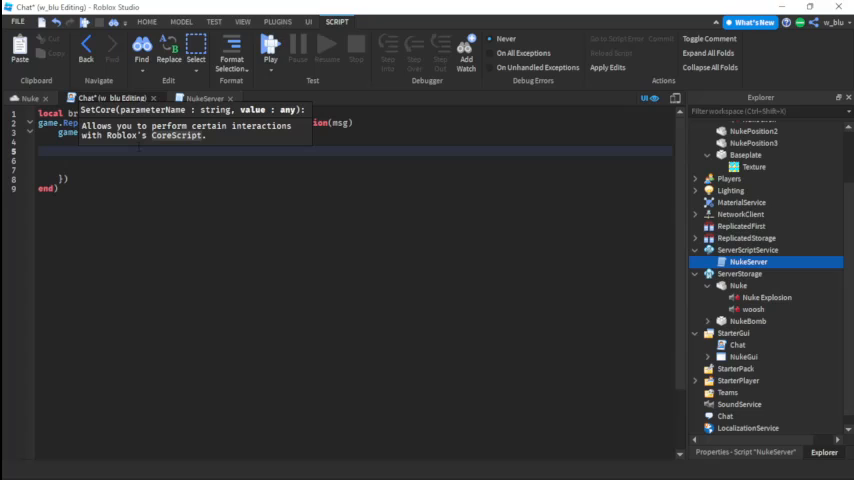
text(Text =)
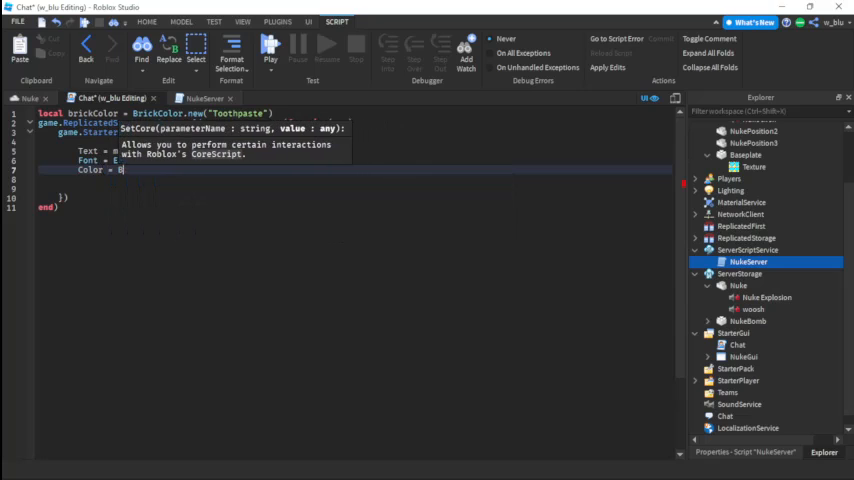
text(Color.Color)
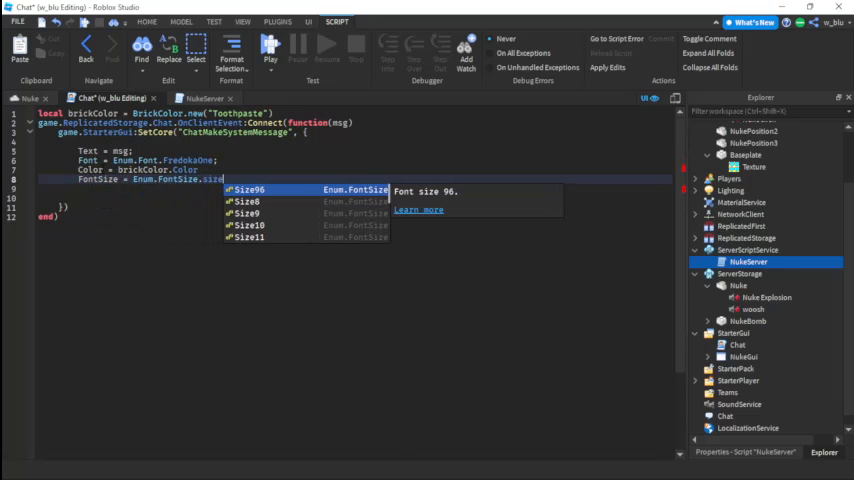
click(248, 189)
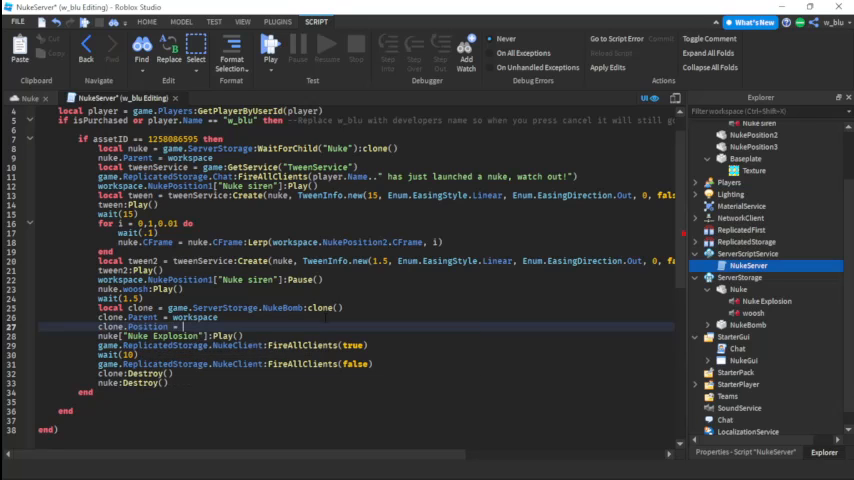
Step: Add clone.Position = nuke.Position in NukeServer after parenting the clone to workspace
text(nuke.Position)
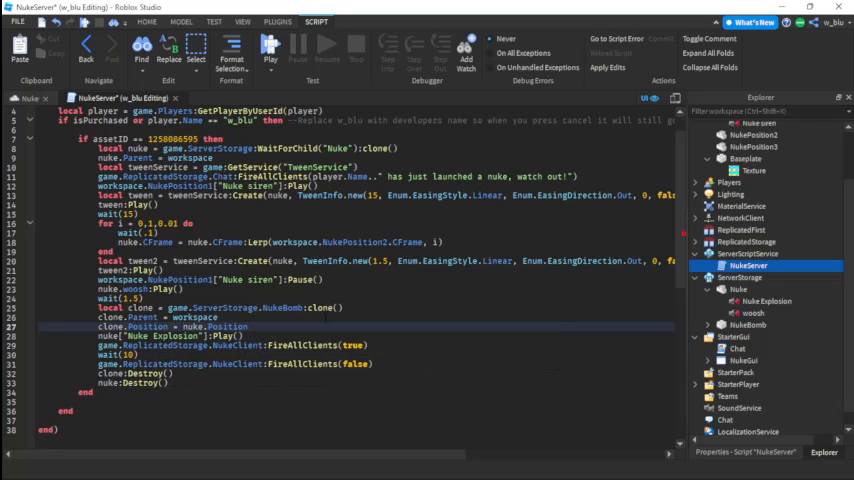
mouse_move(270, 47)
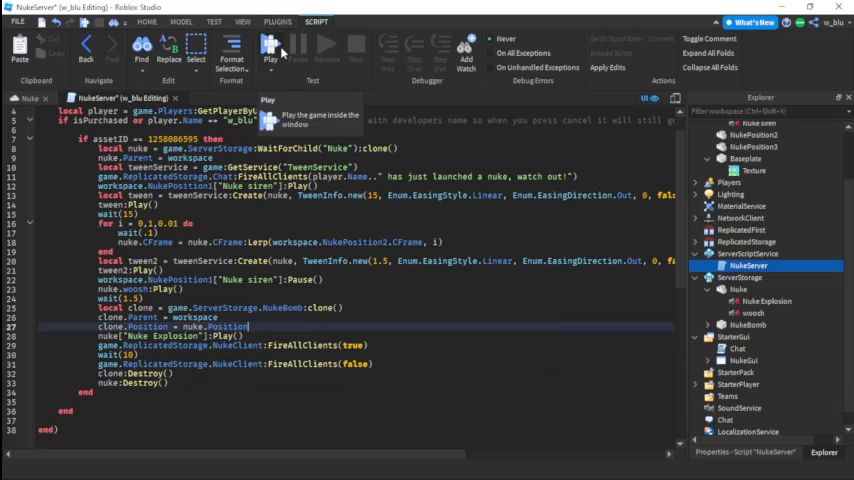
click(270, 45)
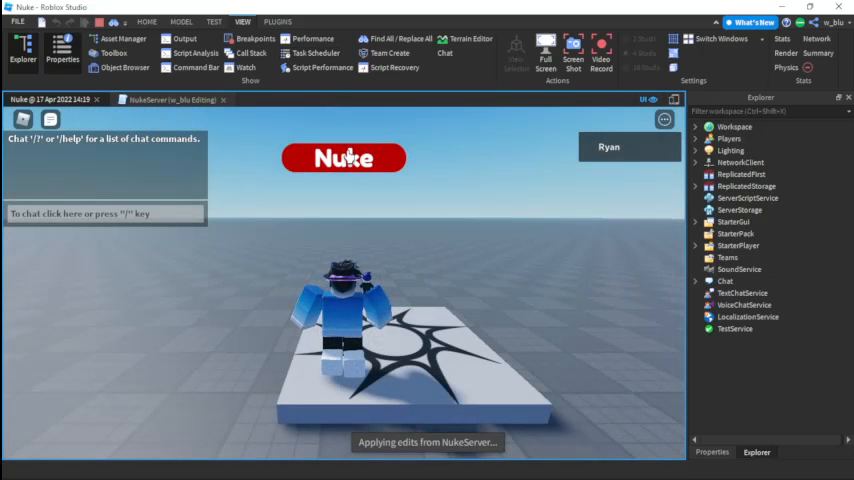
click(343, 158)
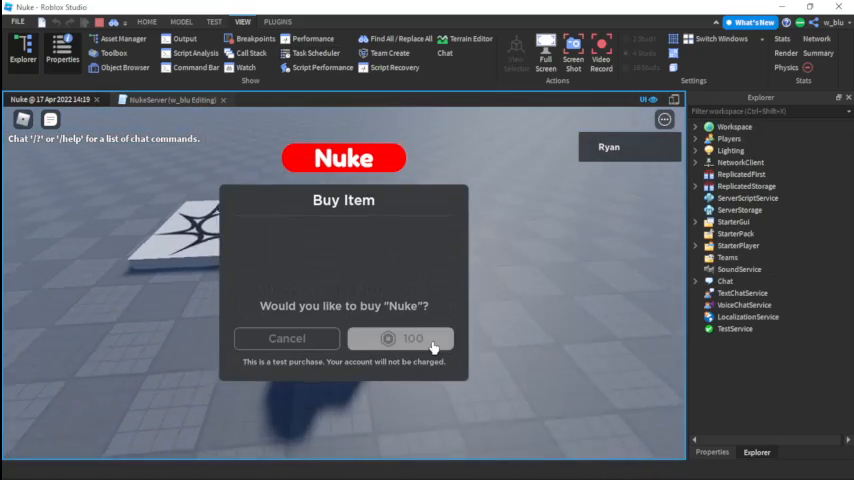
click(400, 338)
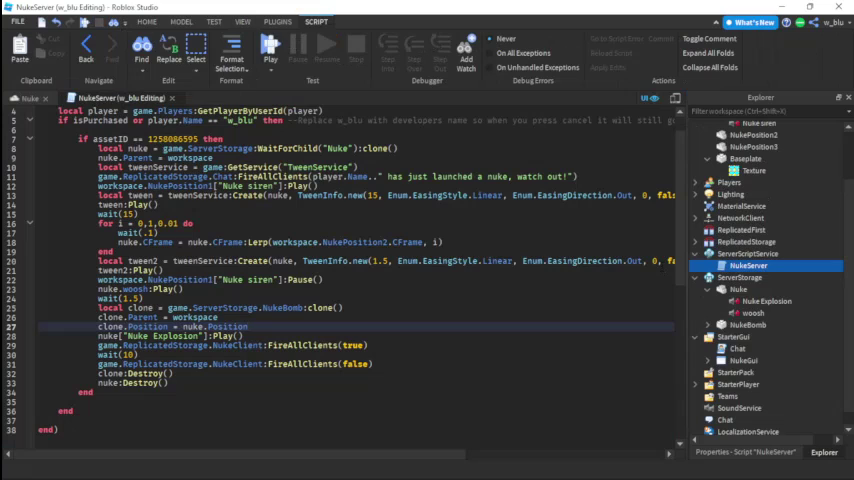
Step: Select NukeBomb and scroll its Properties down to the collision settings, where CanCollide is off
click(748, 325)
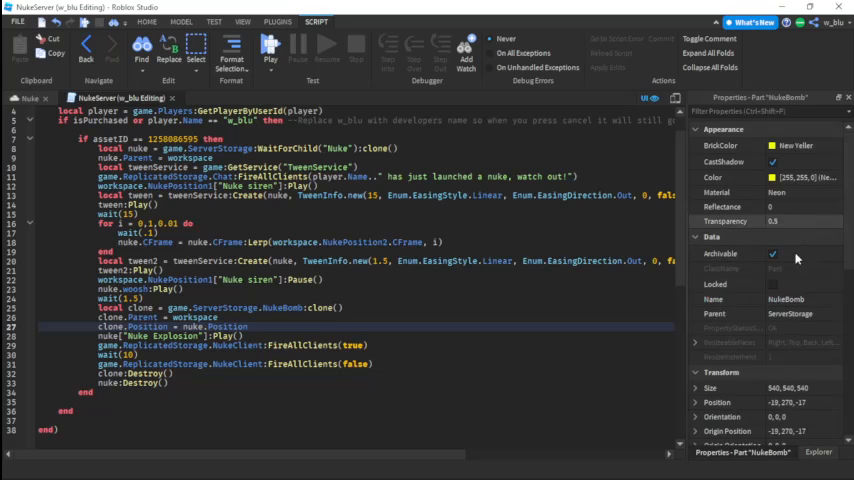
scroll(down, 3)
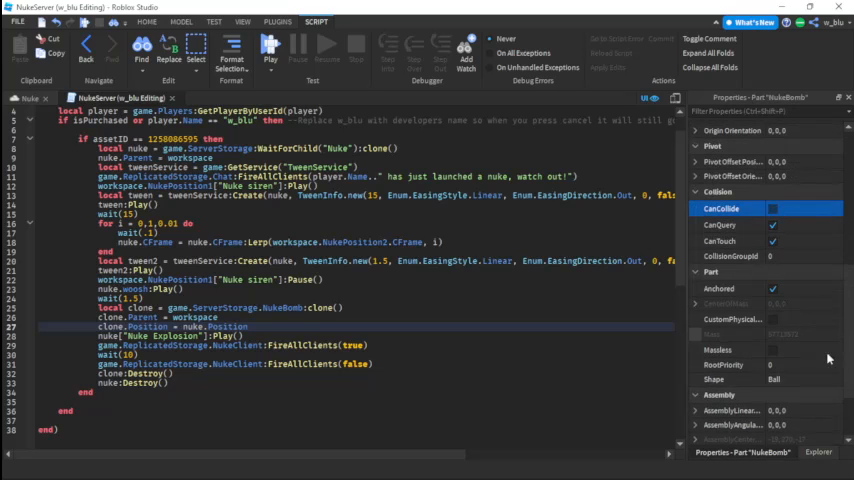